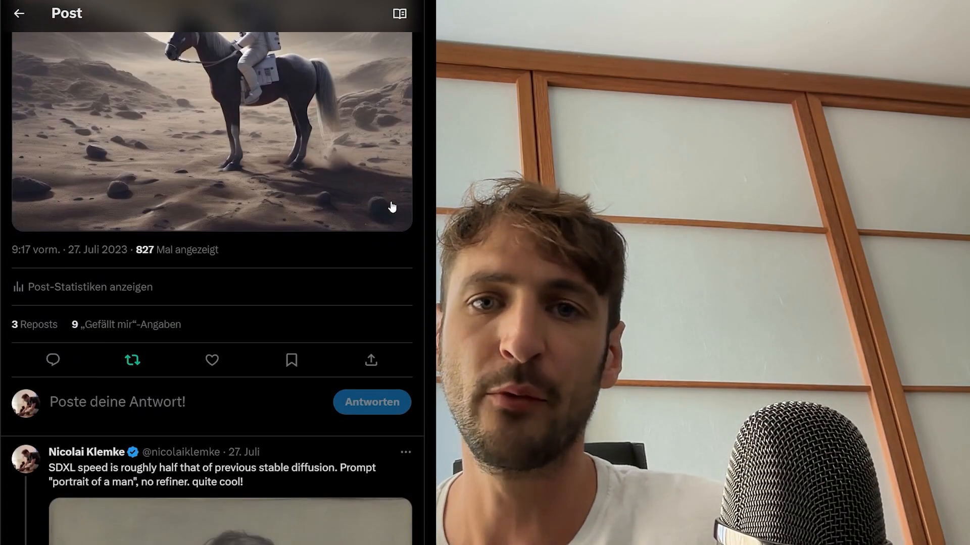
Choose a model; the prompt field still holds the old Jedi knight cape and lightsaber text.
scroll("down", 3)
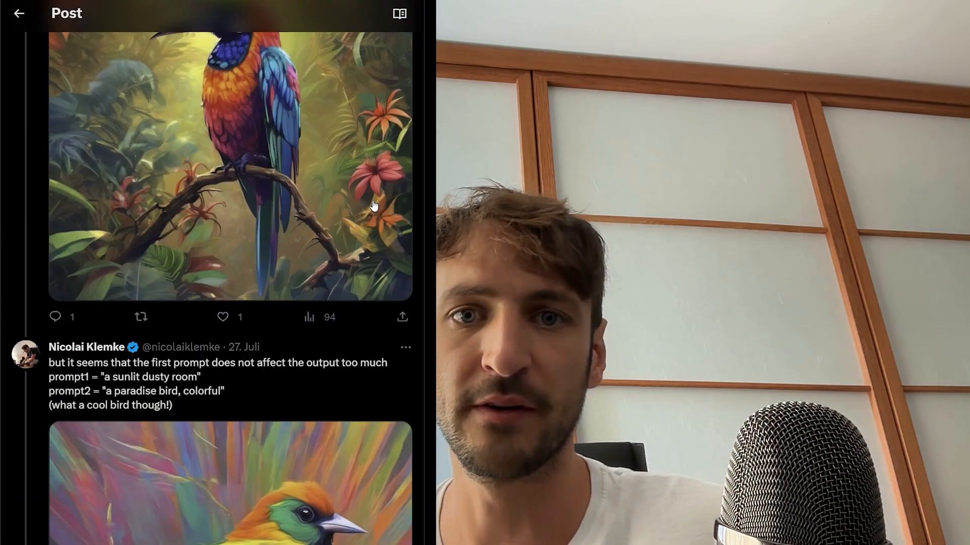
scroll("down", 3)
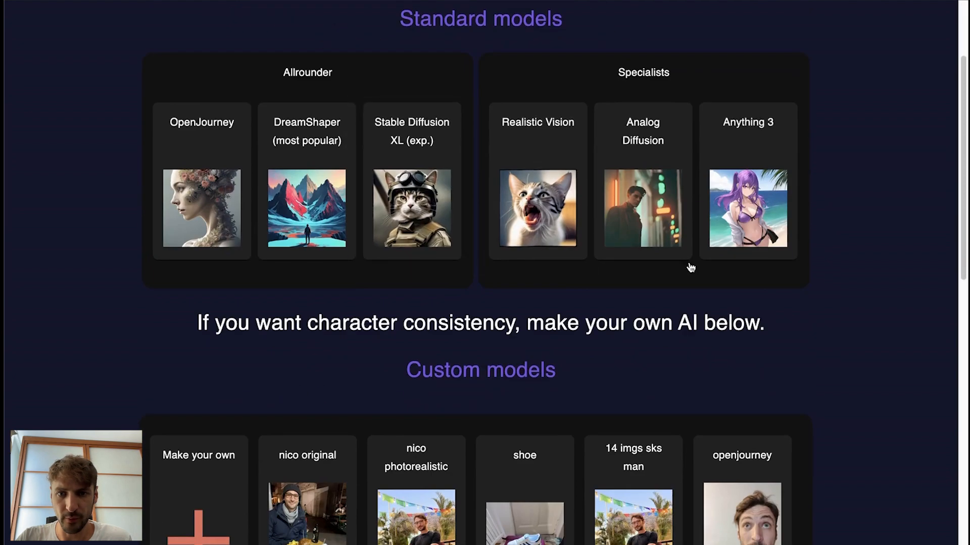
scroll("up", 3)
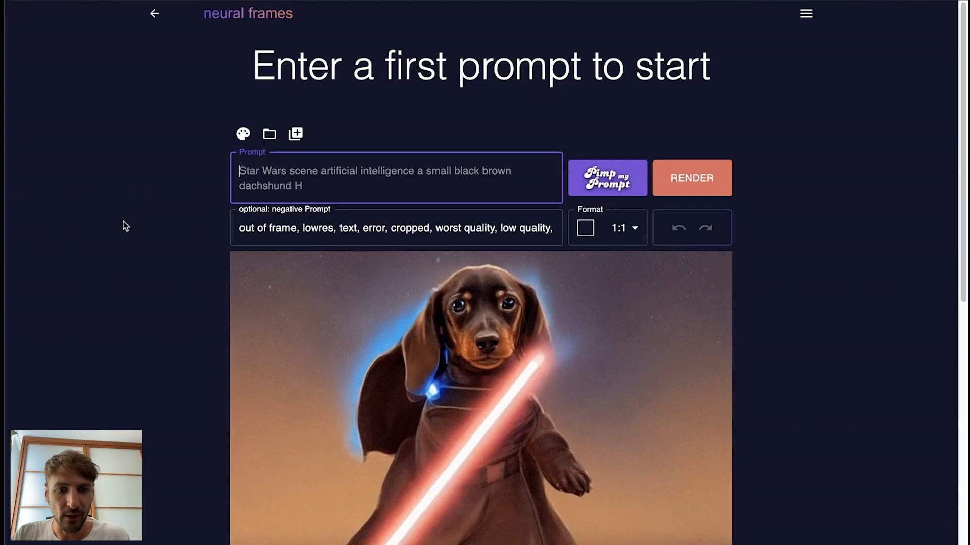
type("earing golden long Jedi knight cape")
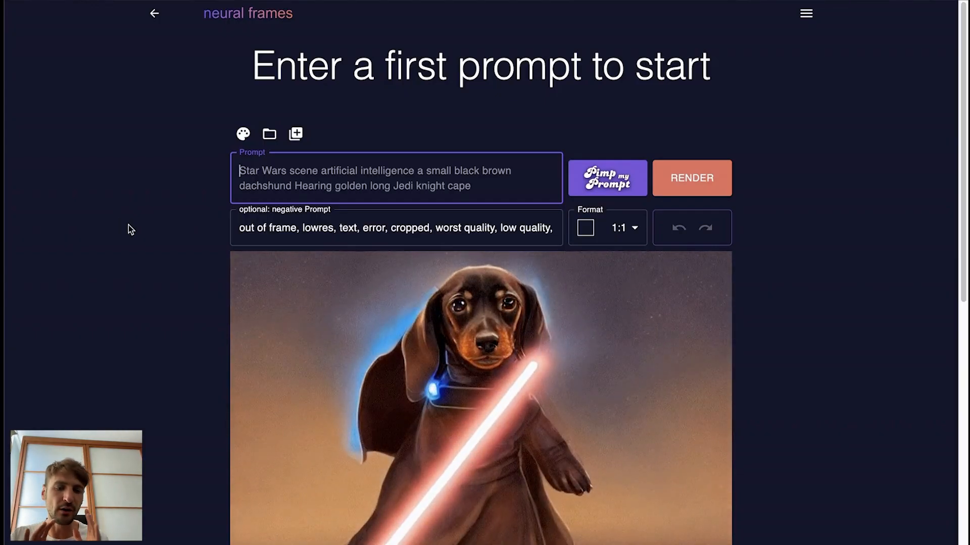
type("and holding a blue lightsaber in it")
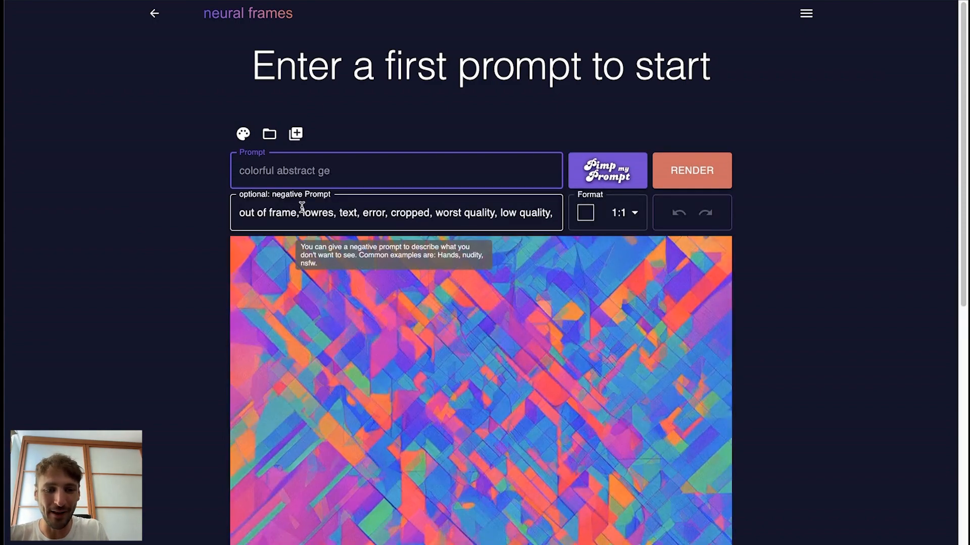
Replace the prompt with 'rainy streets, film noir, kafka gloomy atmosphere'.
type("rainy streets, film noir,")
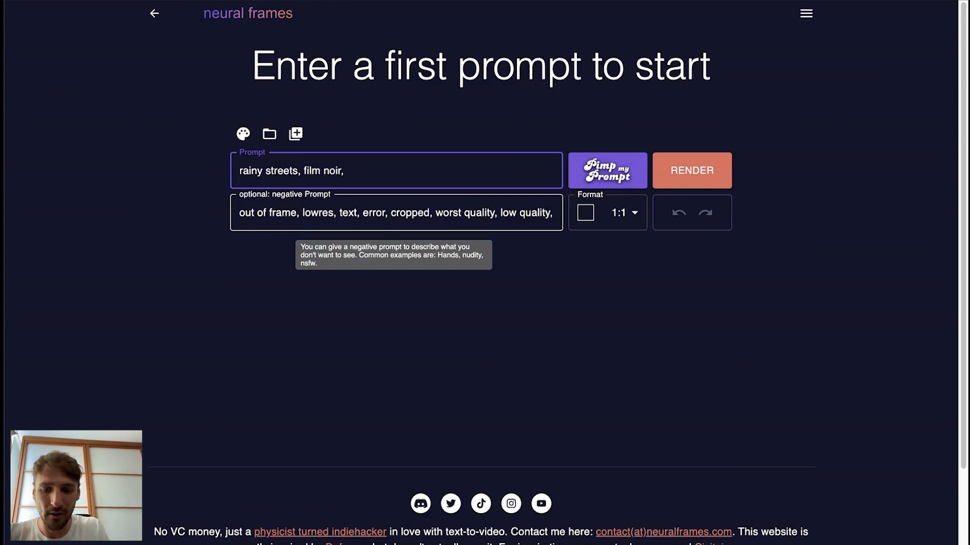
type("kafka g")
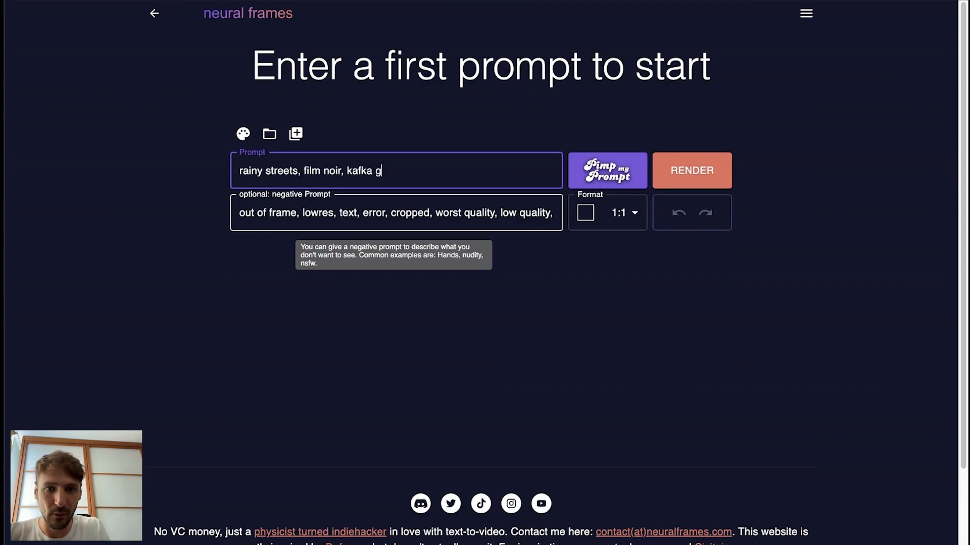
type("loomy atmosphe")
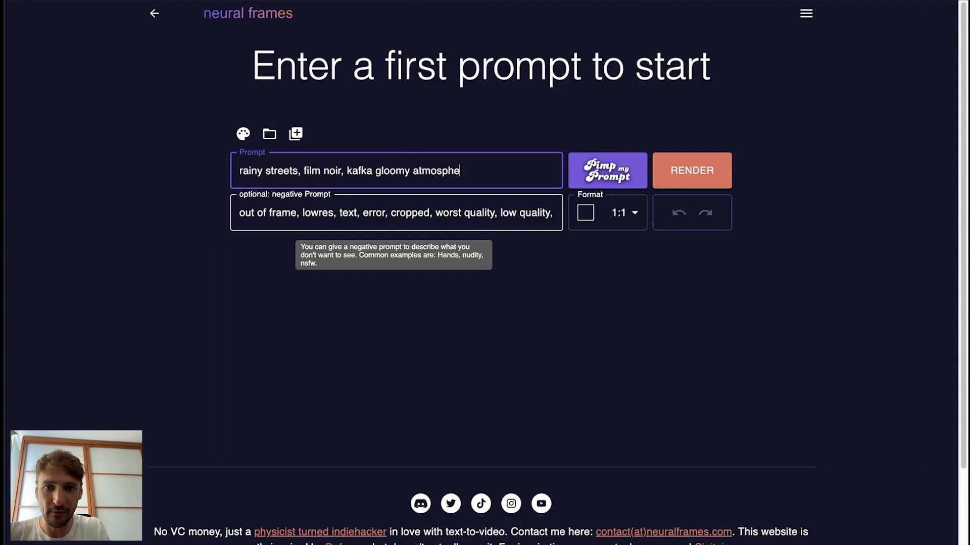
Expand the prompt with Pimp my Prompt and set the image format to 4:3.
left_click(607, 169)
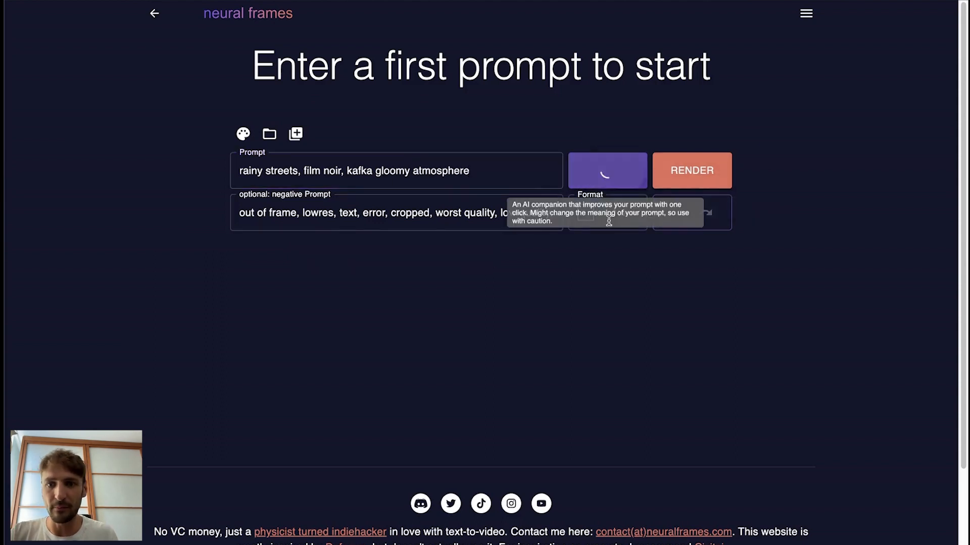
left_click(607, 212)
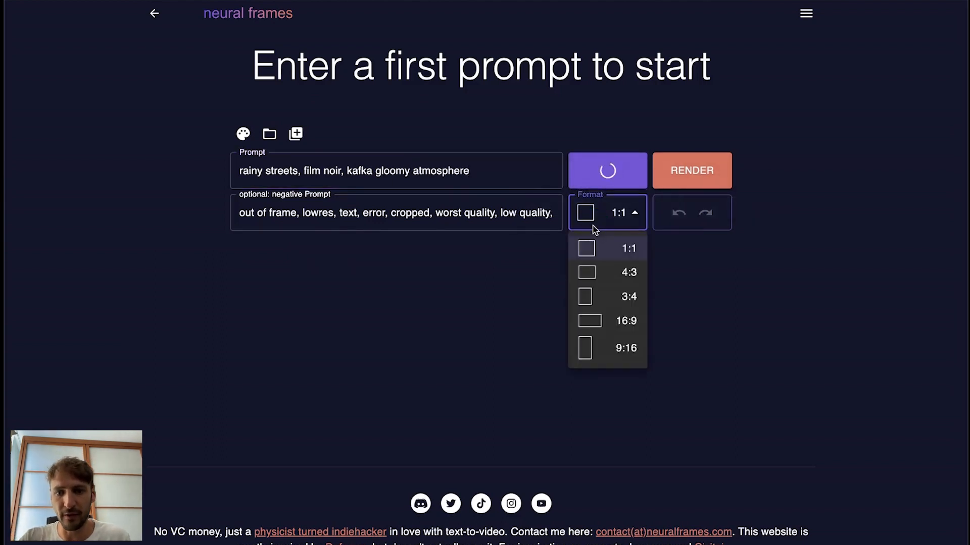
left_click(607, 170)
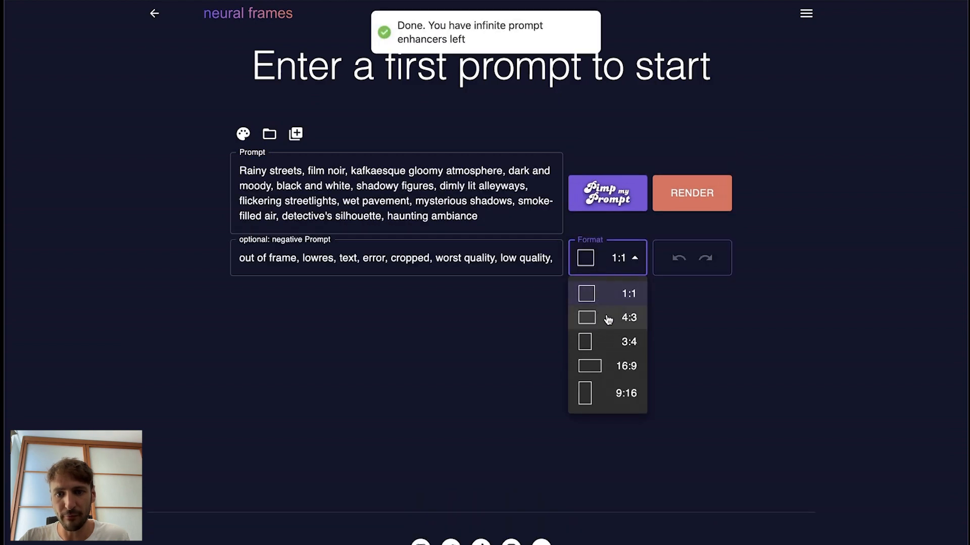
left_click(628, 318)
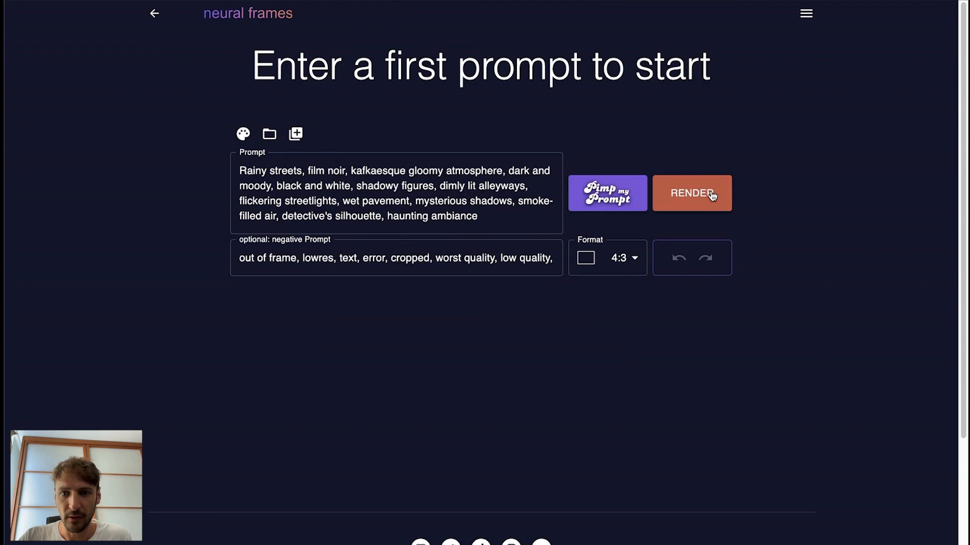
Render preview images and pick a rainy noir street image to open the video editor.
left_click(691, 193)
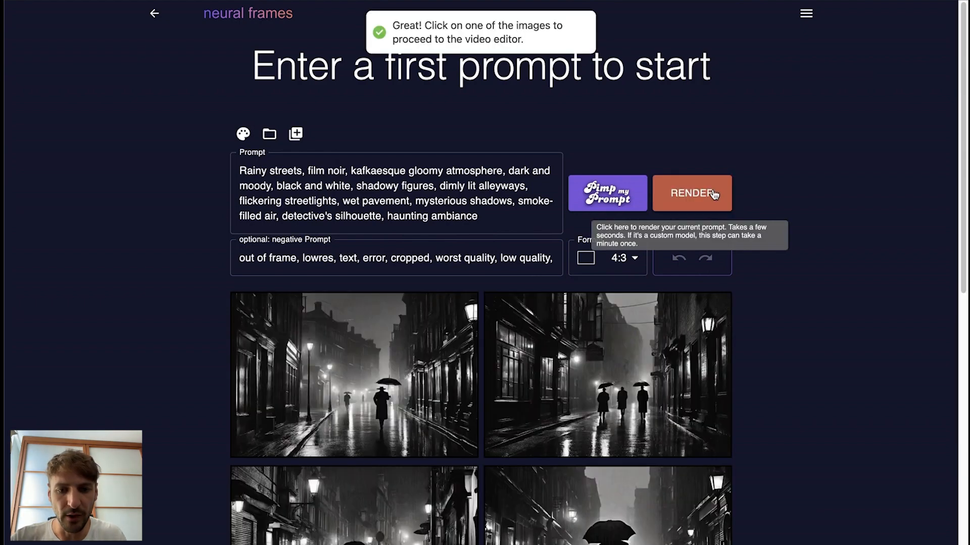
scroll("down", 3)
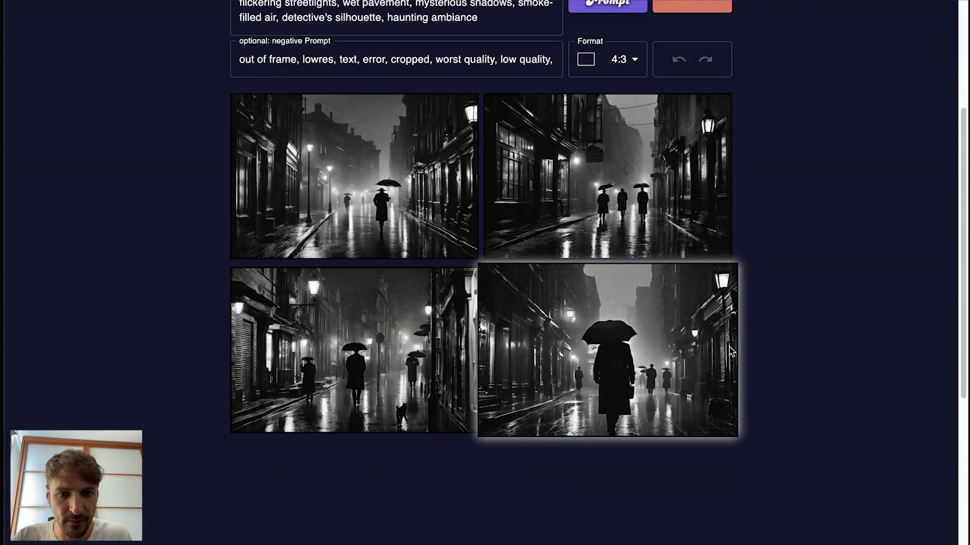
scroll("up", 3)
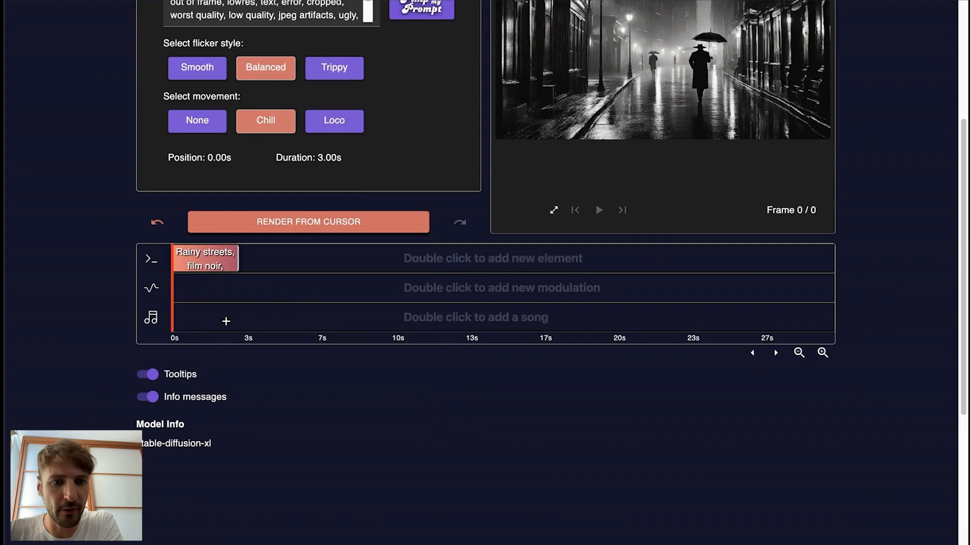
mouse_move(539, 279)
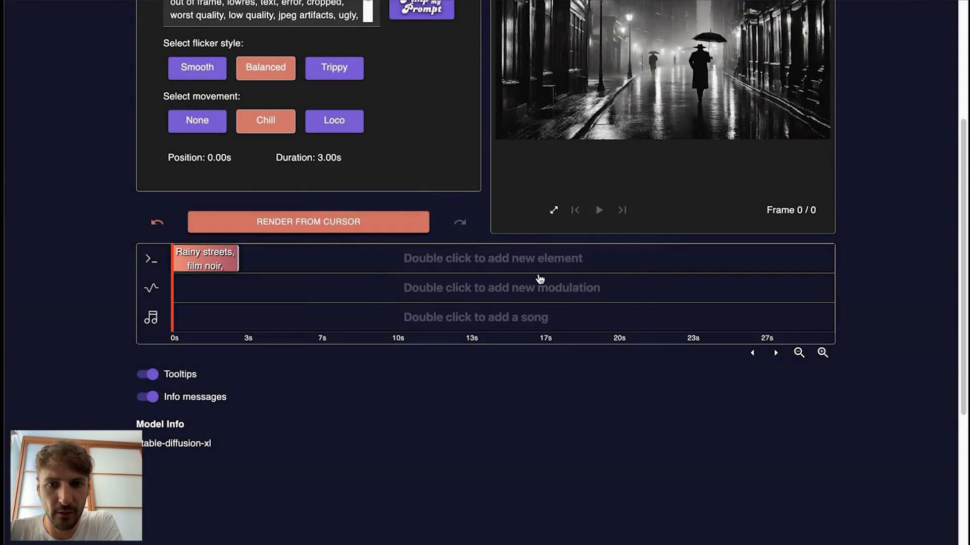
Upload reise ans ende der dunkelheit.mp3 as the song and show its full length on the timeline.
double_click(476, 317)
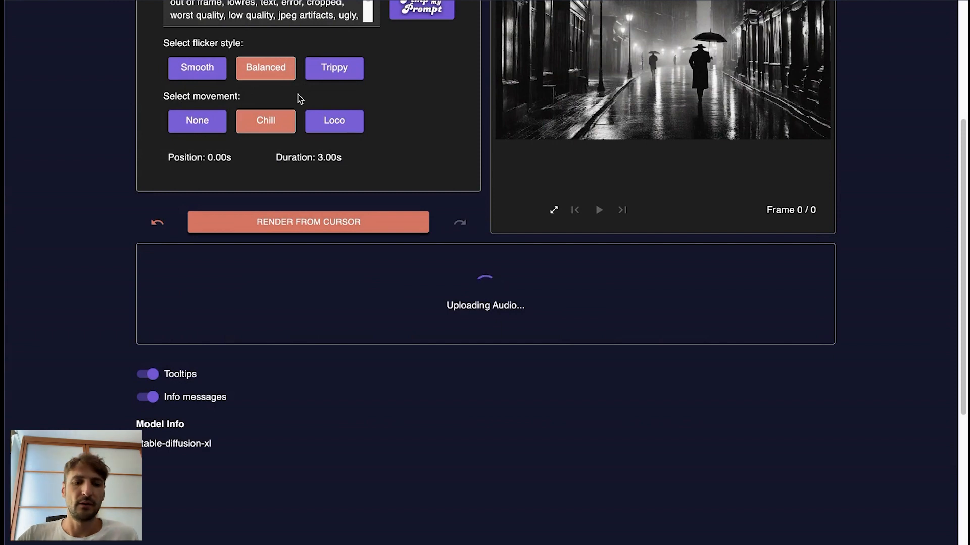
scroll("up", 3)
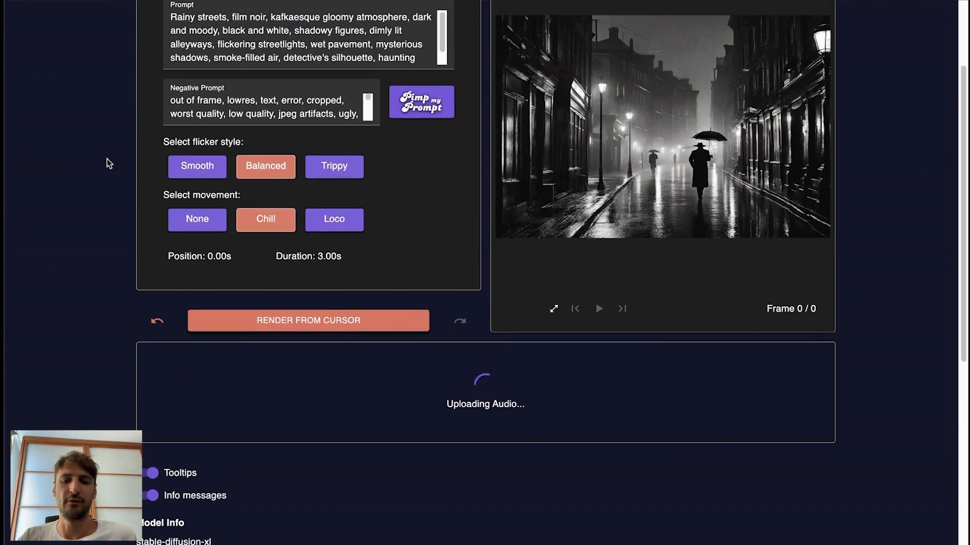
scroll("up", 3)
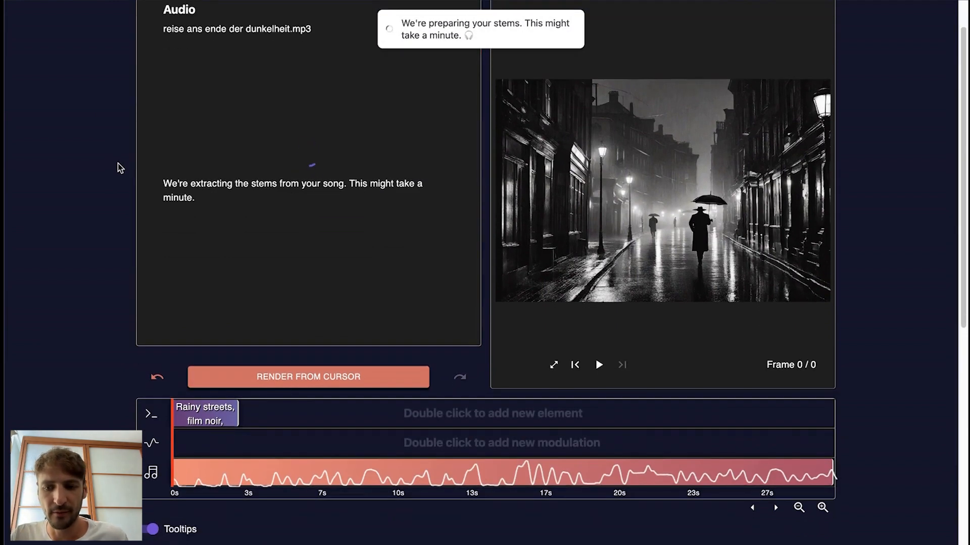
left_click(823, 508)
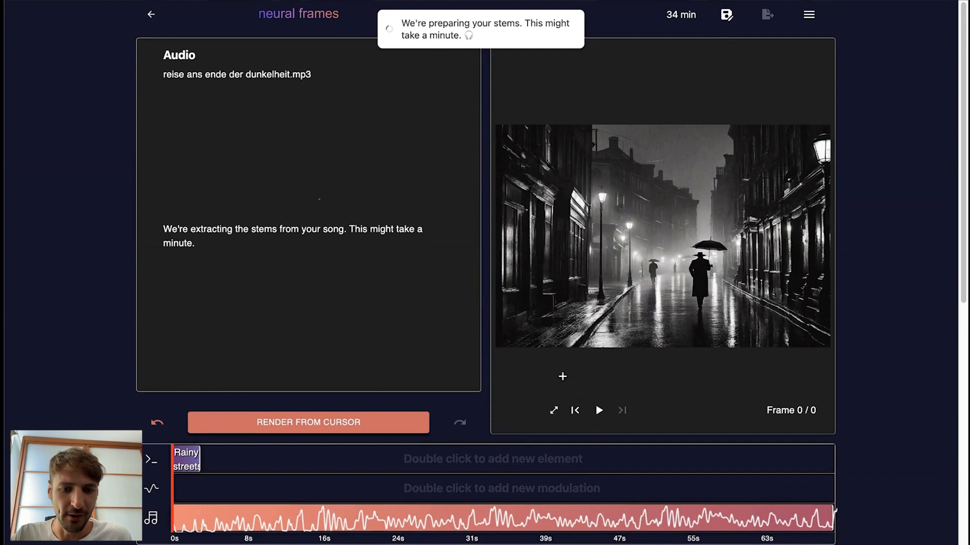
scroll("down", 3)
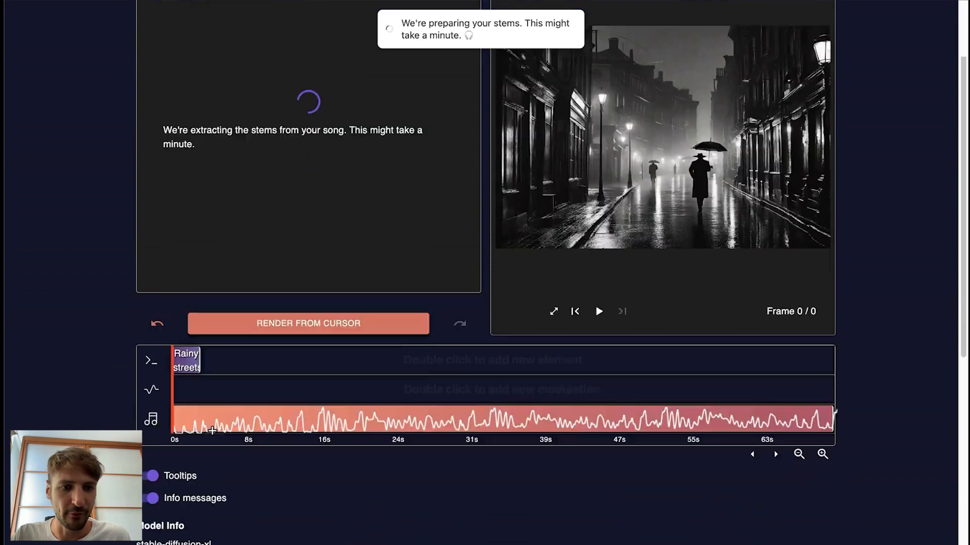
Lengthen the opening film-noir prompt clip to 8.47 seconds and play the preview with the song.
left_click(187, 361)
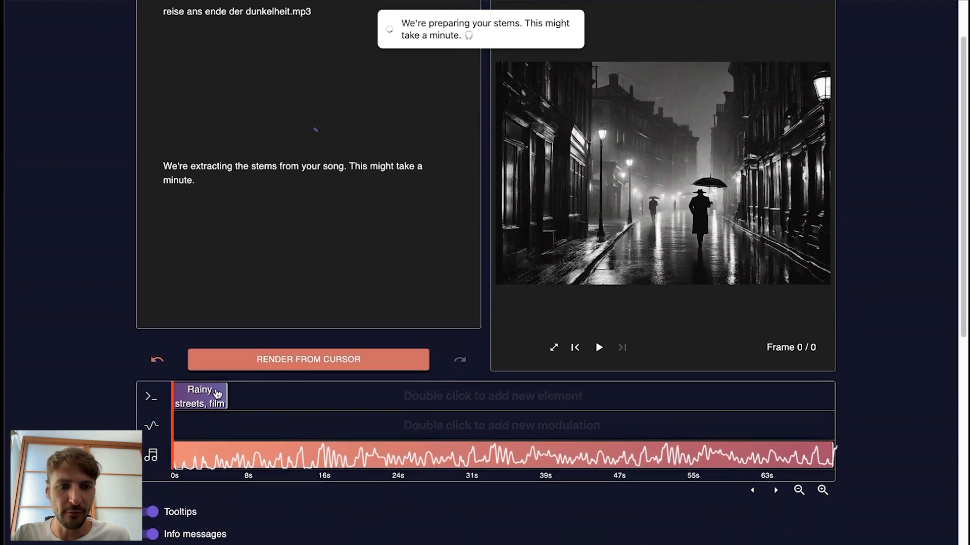
left_click(199, 396)
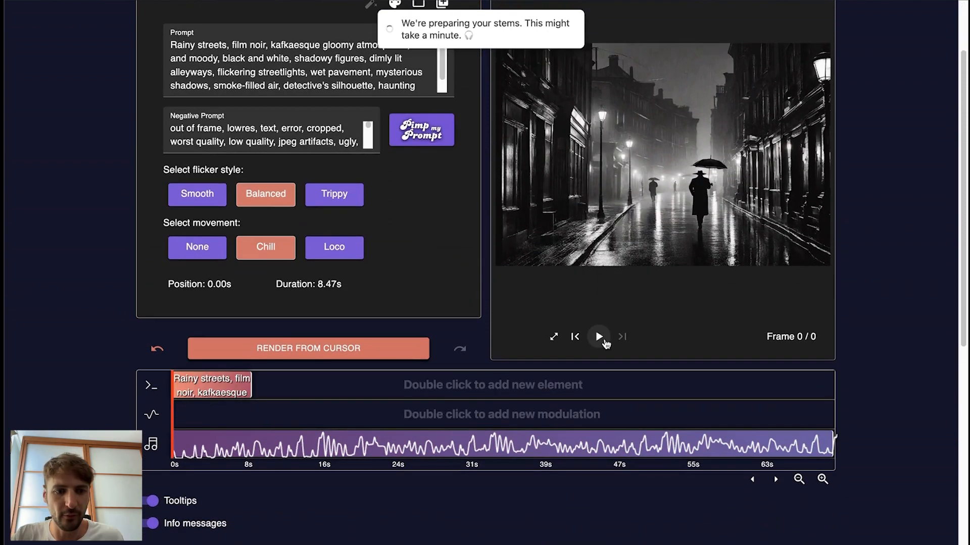
left_click(598, 337)
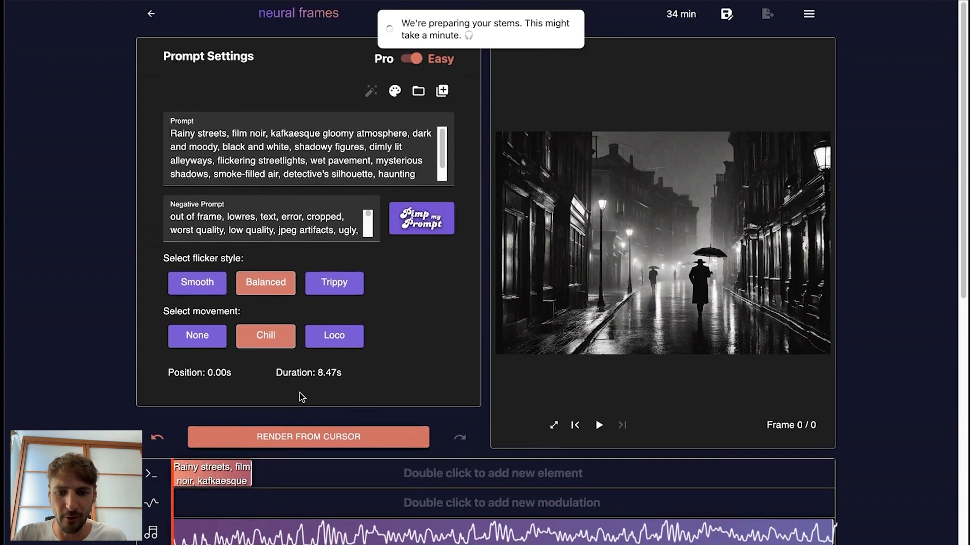
scroll("down", 3)
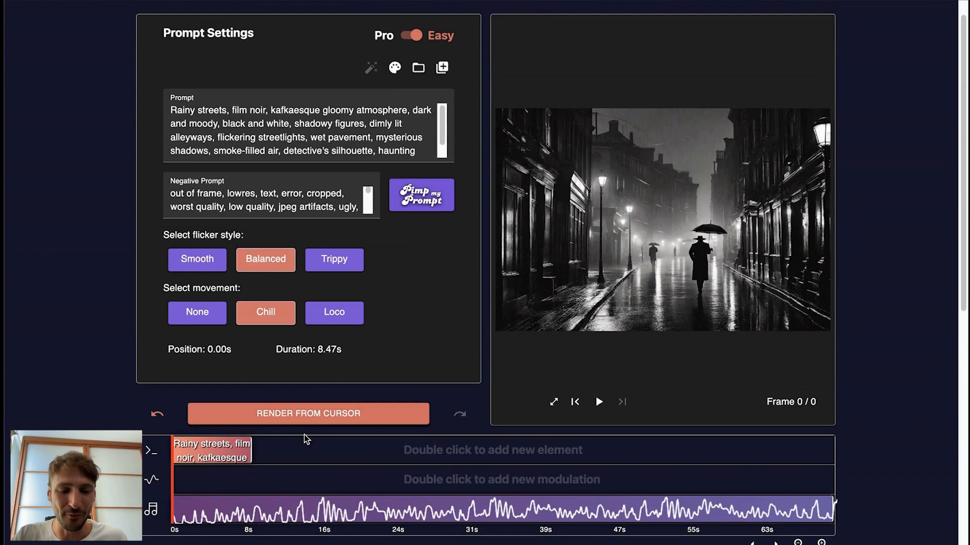
scroll("down", 3)
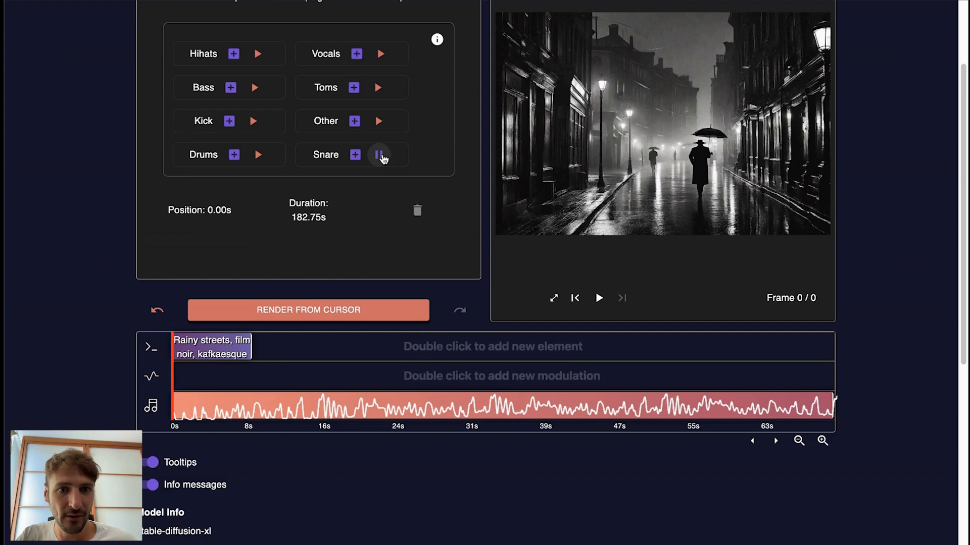
Preview the isolated Snare stem and add it as a modulation on the modulation track.
right_click(381, 156)
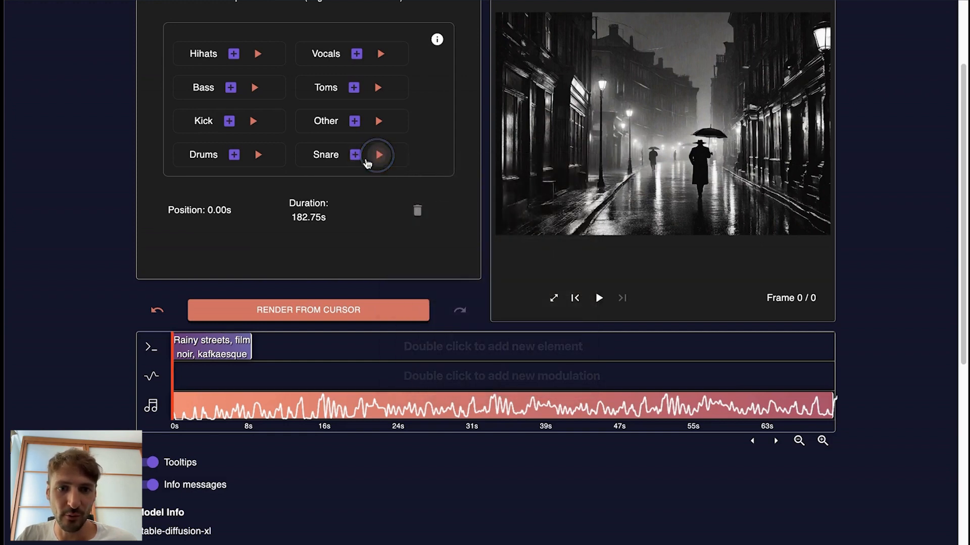
left_click(379, 154)
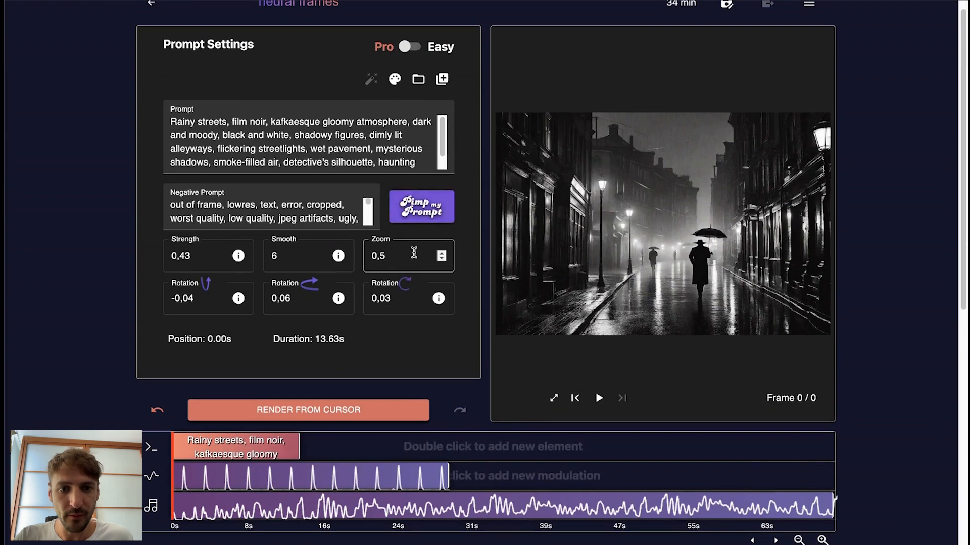
Set the opening clip's Smooth to 3 and all three Rotation values to 0.
left_click(407, 256)
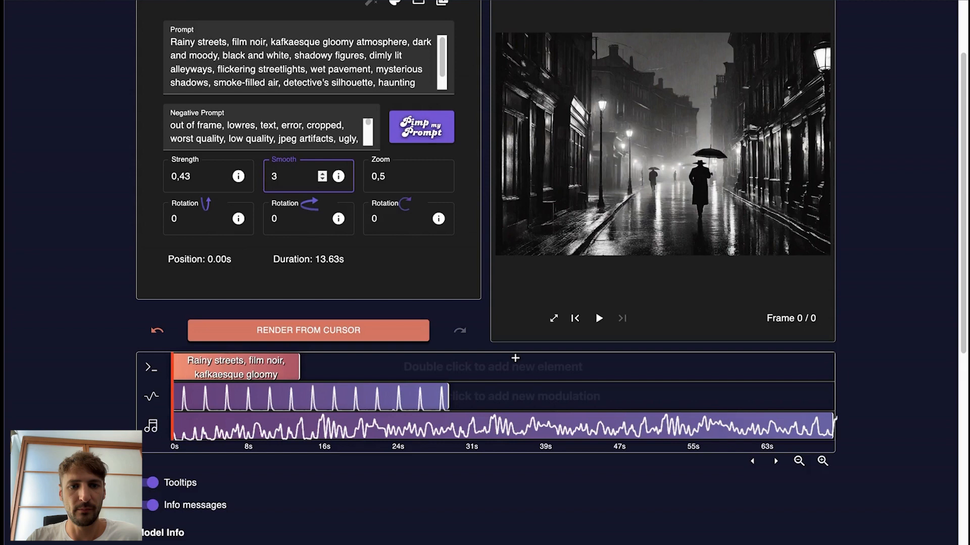
mouse_move(315, 280)
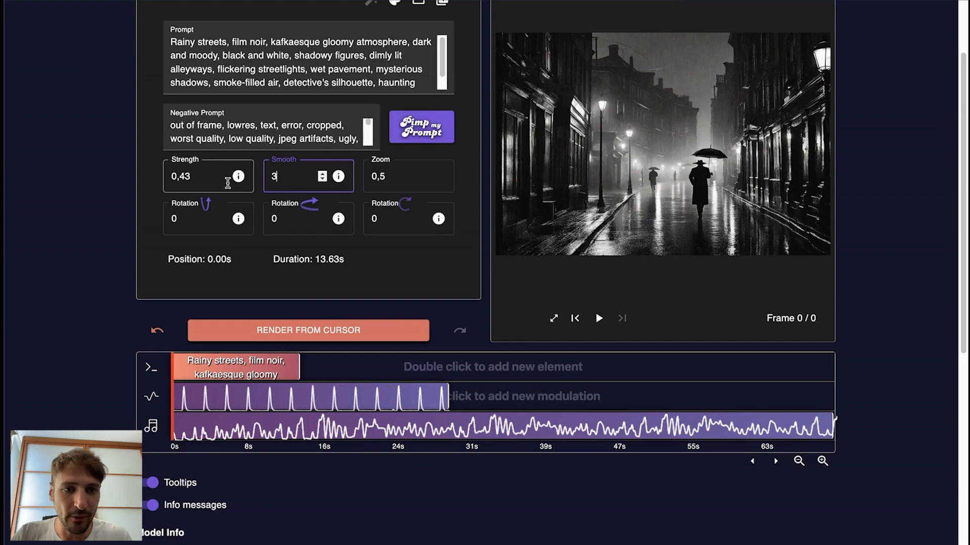
left_click(207, 175)
type("0,31")
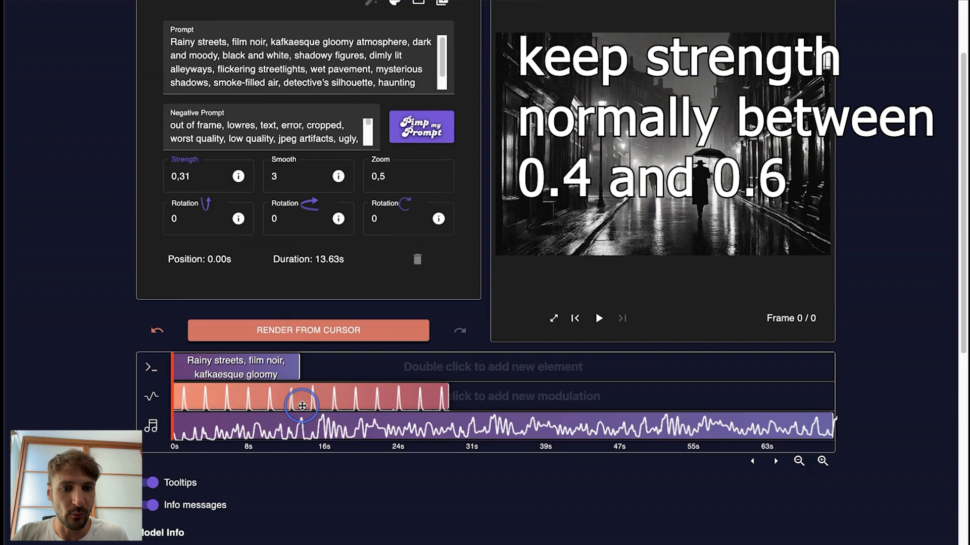
Lower Strength to 0,31 and confirm the snare modulation adds 0,4 to strength per hit.
left_click(302, 406)
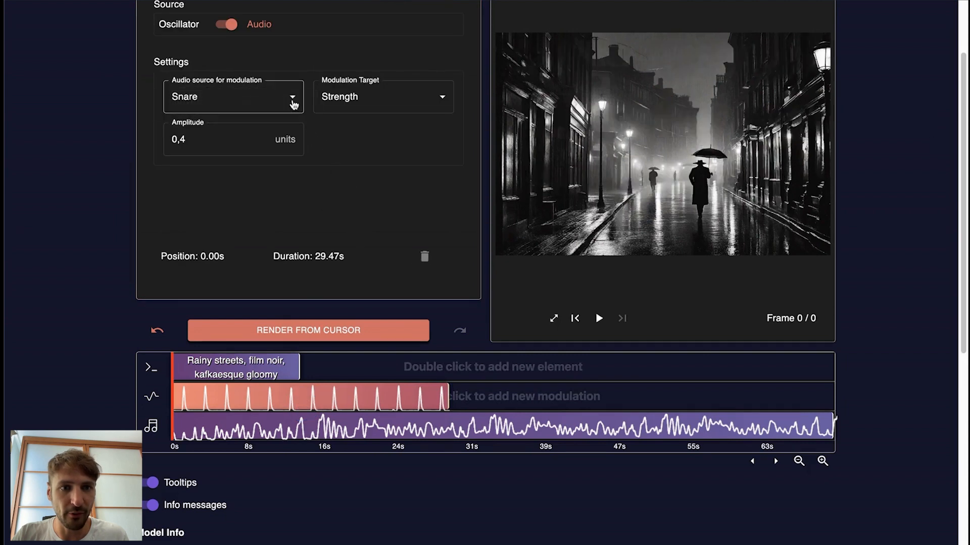
mouse_move(382, 108)
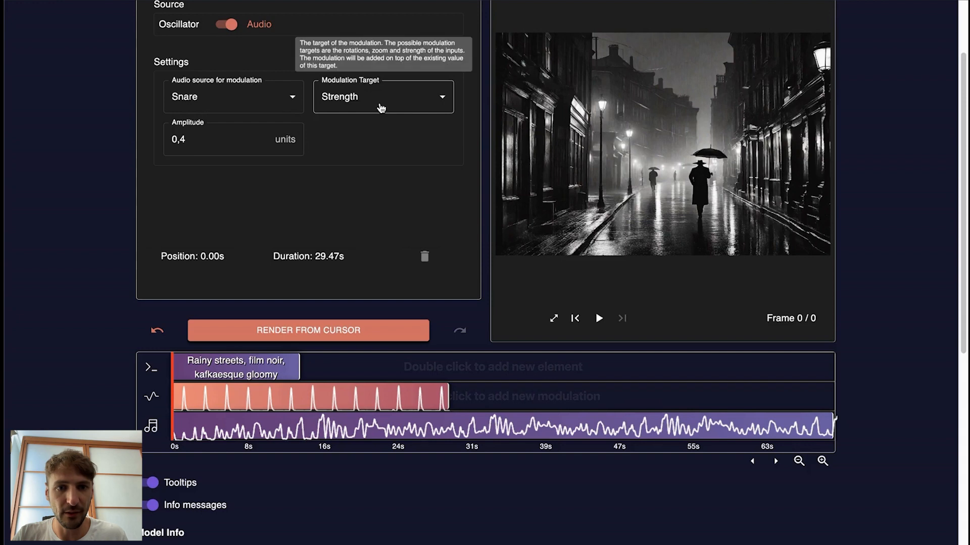
mouse_move(290, 398)
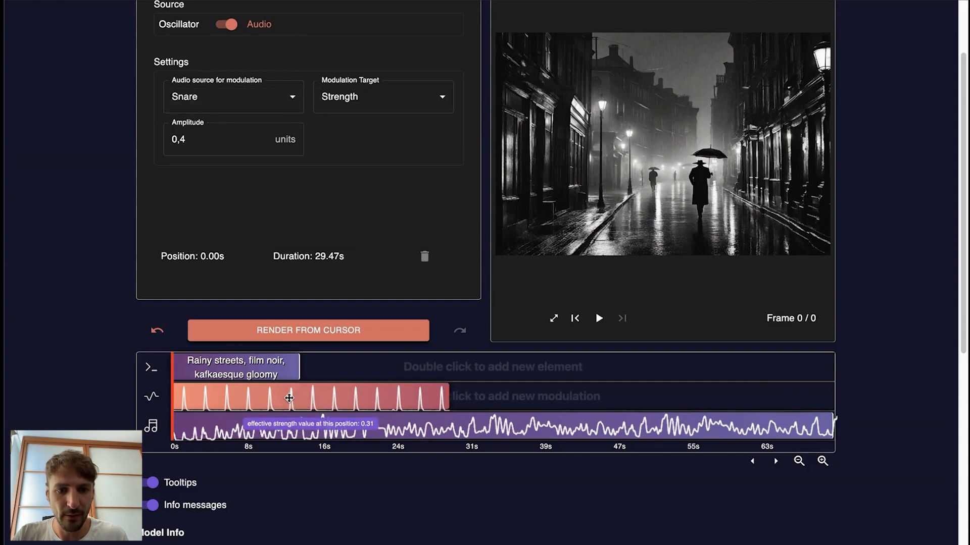
mouse_move(292, 401)
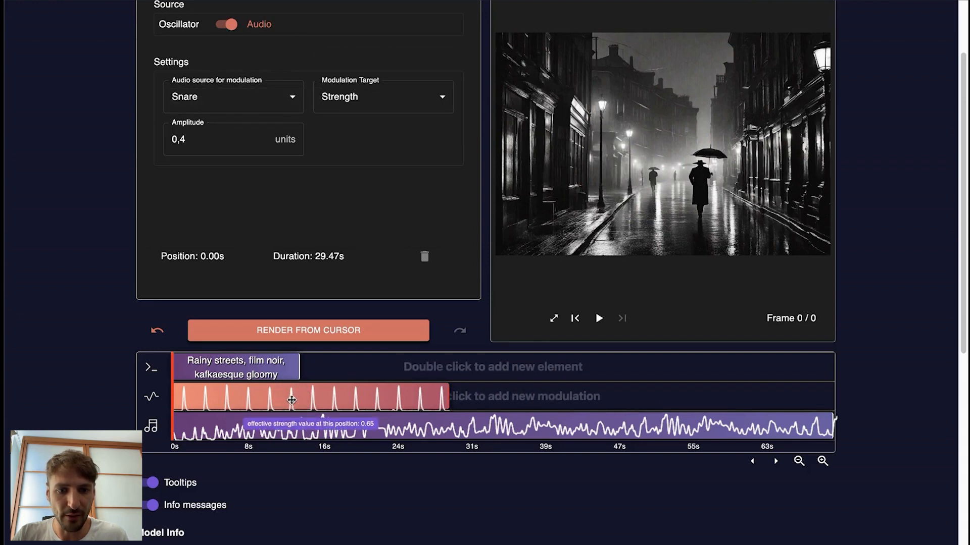
left_click(247, 367)
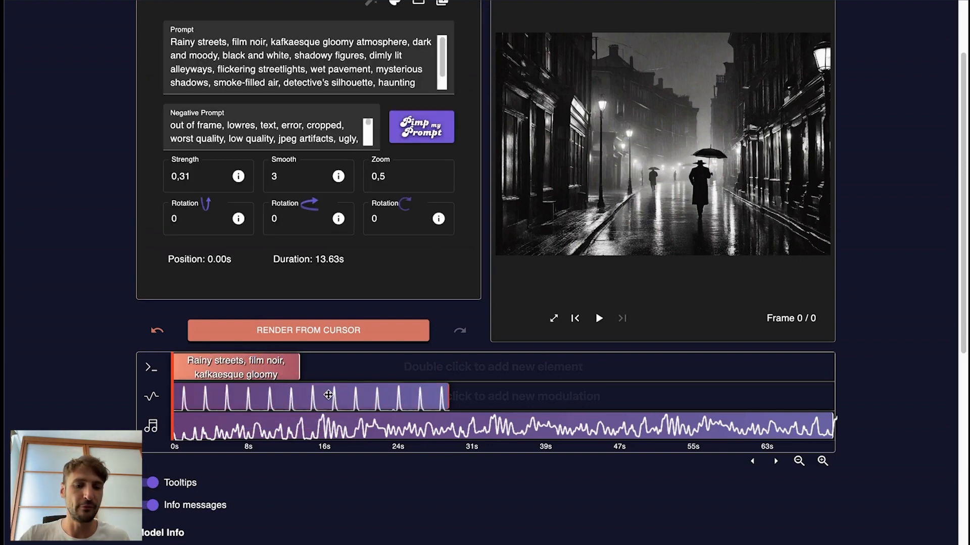
mouse_move(248, 389)
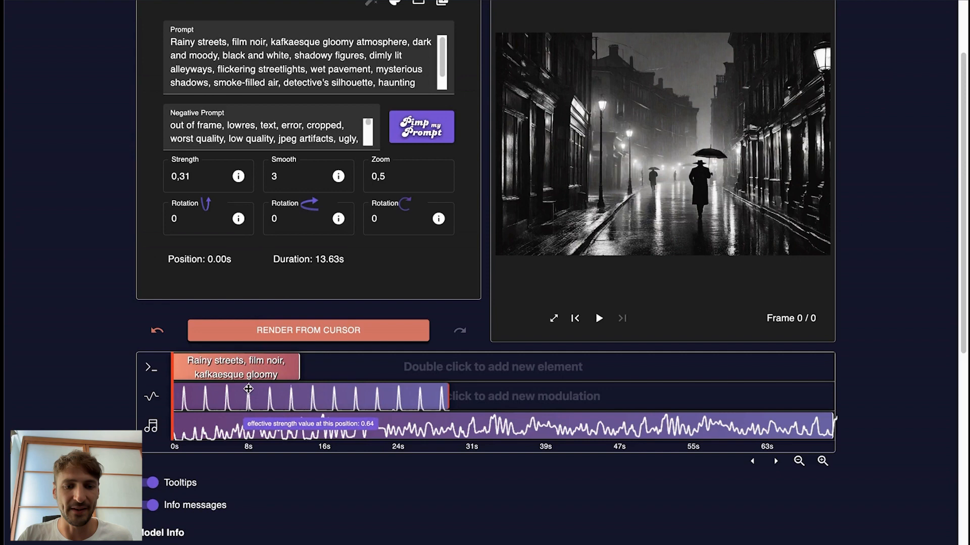
mouse_move(247, 390)
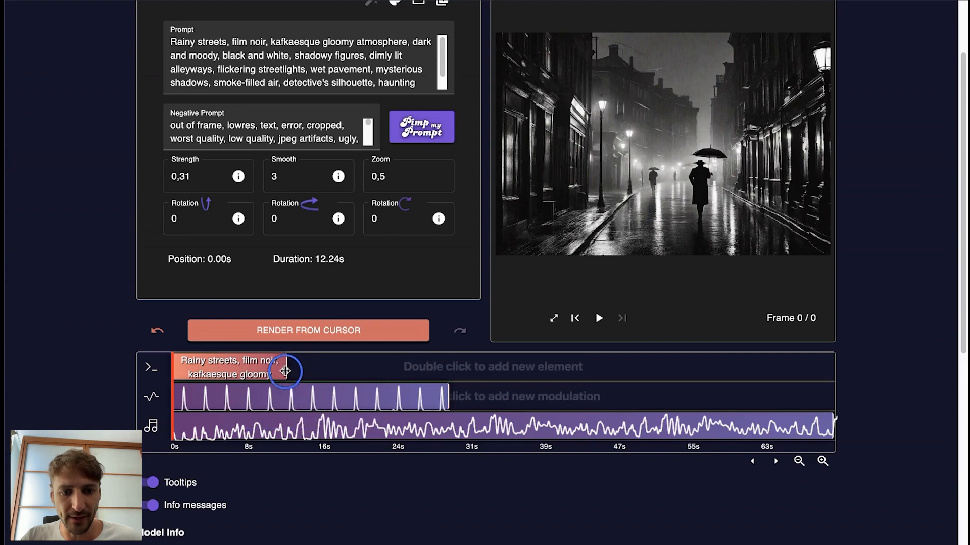
mouse_move(307, 329)
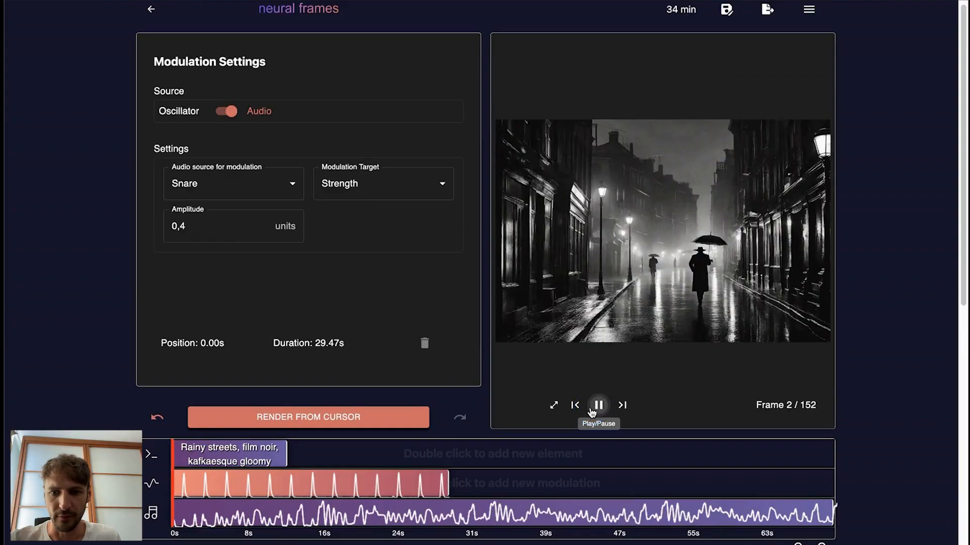
Trim the opening clip to about 12 seconds, render 152 frames from the cursor and preview them.
left_click(597, 405)
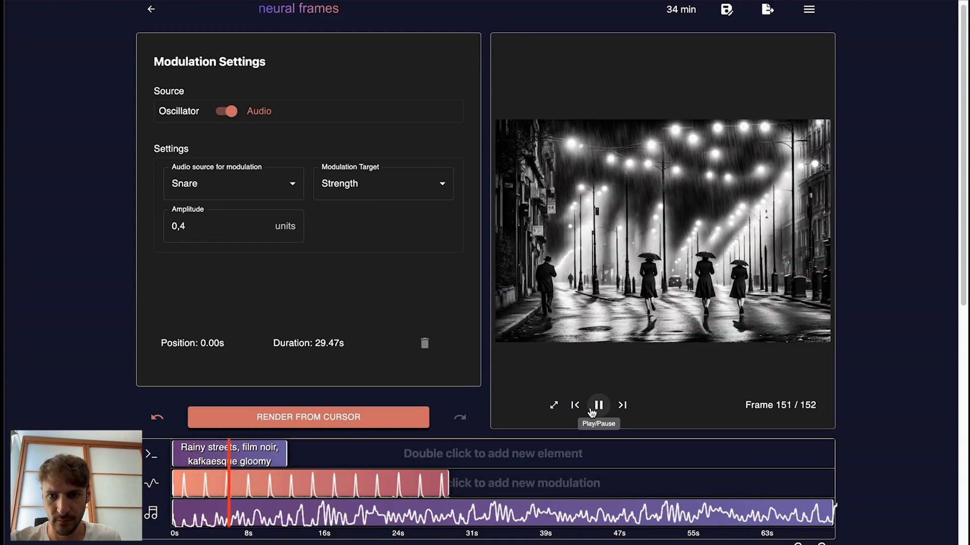
left_click(597, 405)
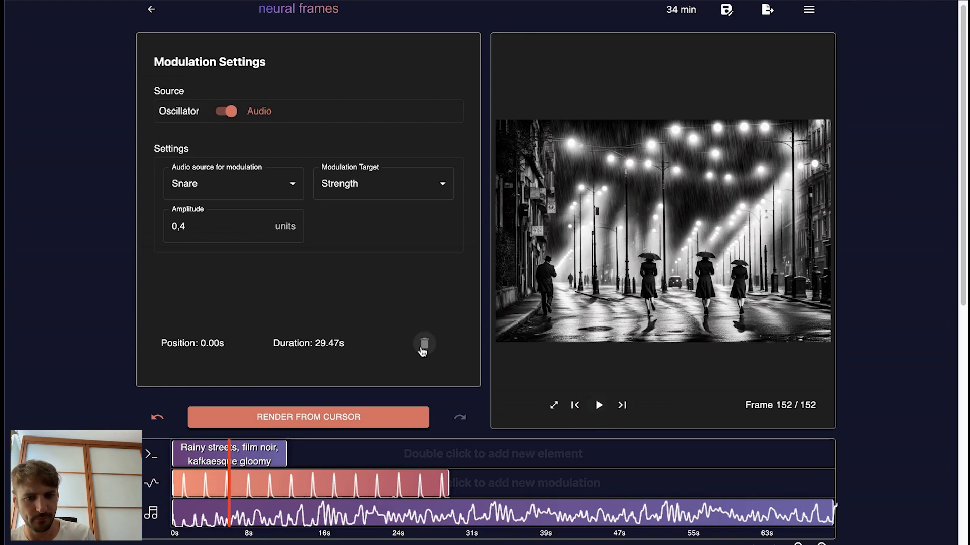
Add a neon-cityscape detective clip and a cyberpunk market clip after the opening one and reposition the third.
scroll("down", 3)
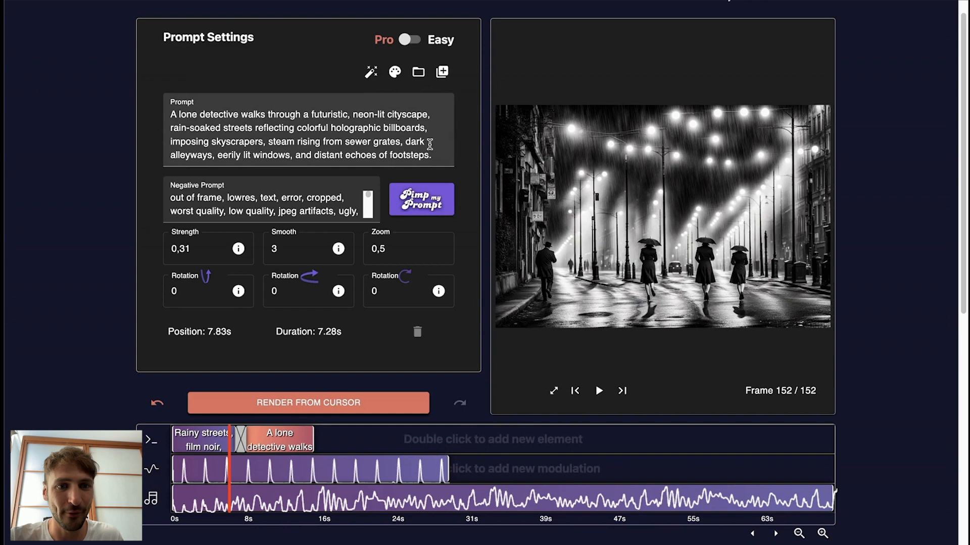
scroll("down", 3)
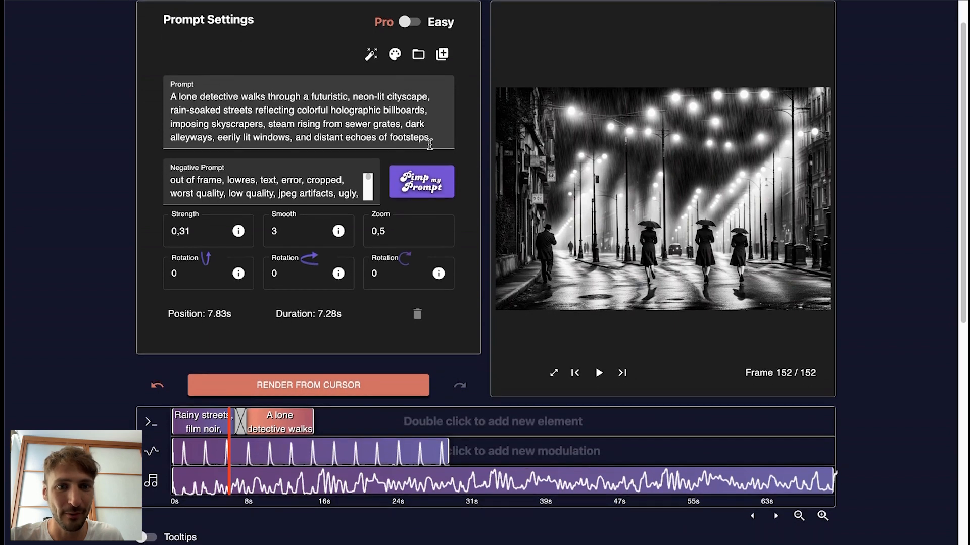
scroll("down", 3)
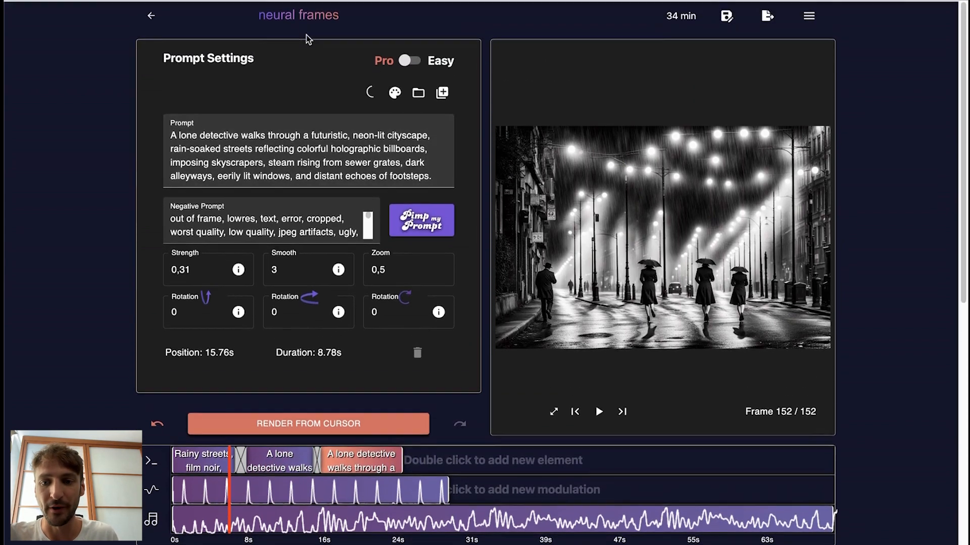
left_click(421, 219)
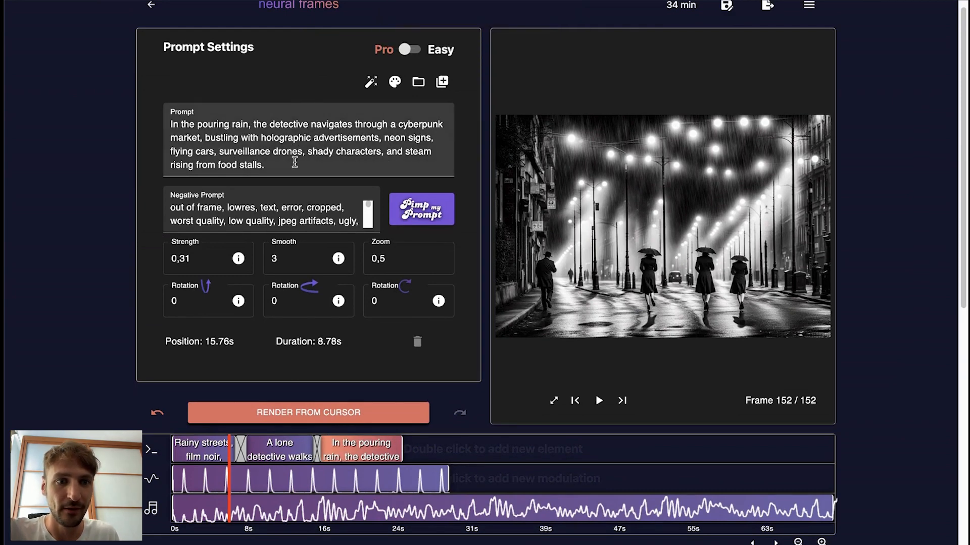
mouse_move(440, 465)
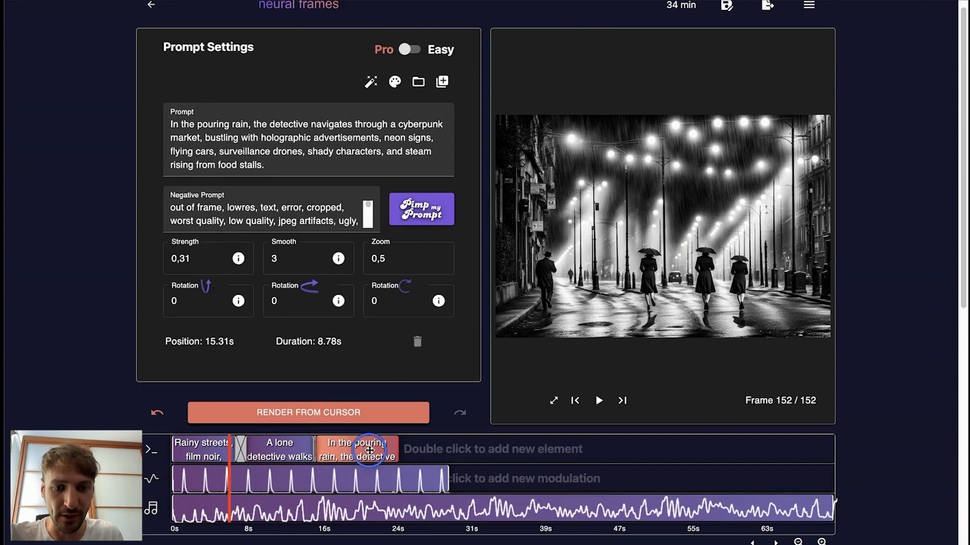
scroll("down", 3)
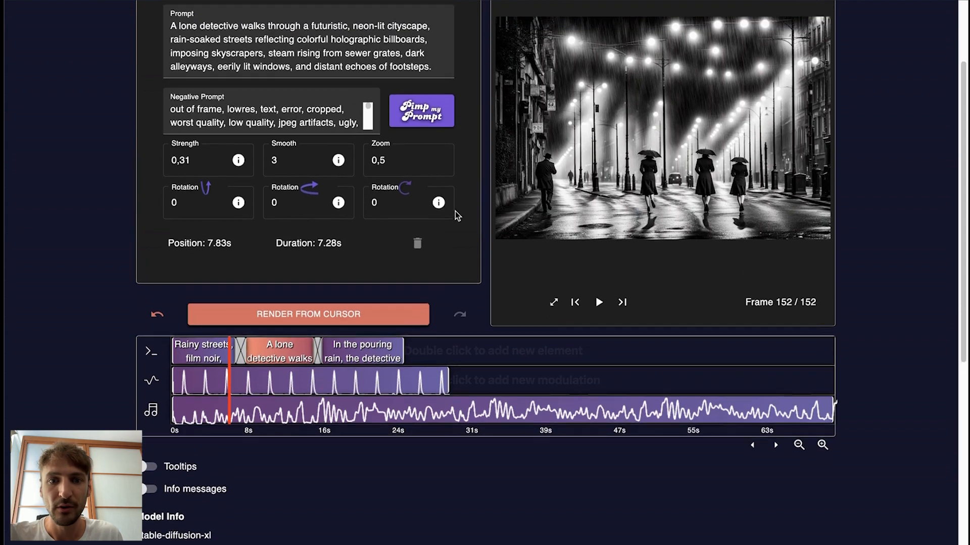
Set the market clip's Zoom 0,8 and Rotation 0,1, snare amplitude 0,5, add a Bass modulation and render from cursor.
left_click(362, 366)
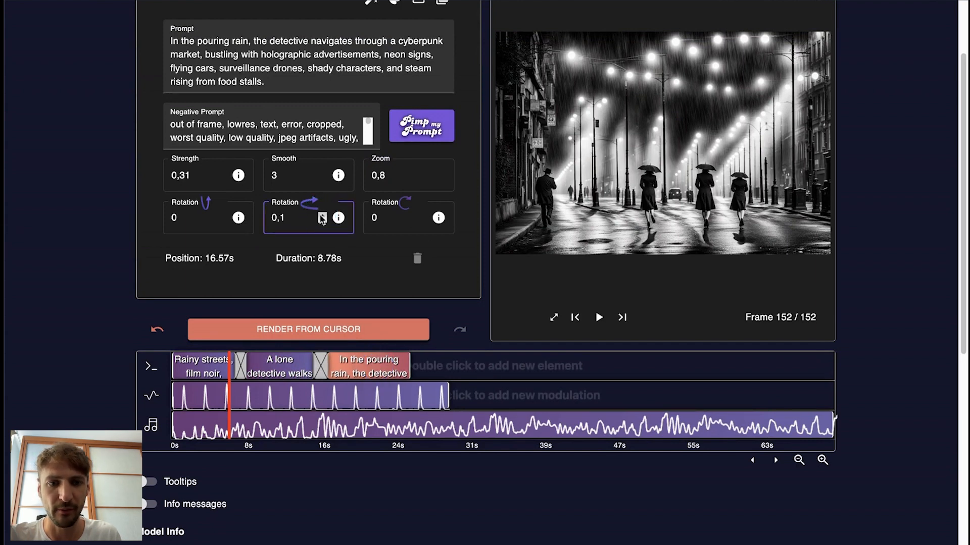
mouse_move(315, 254)
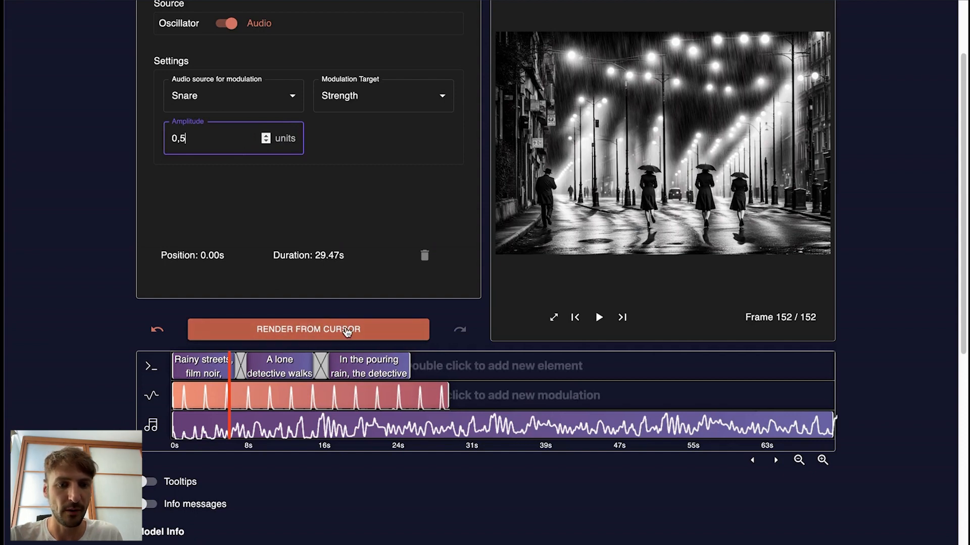
mouse_move(443, 332)
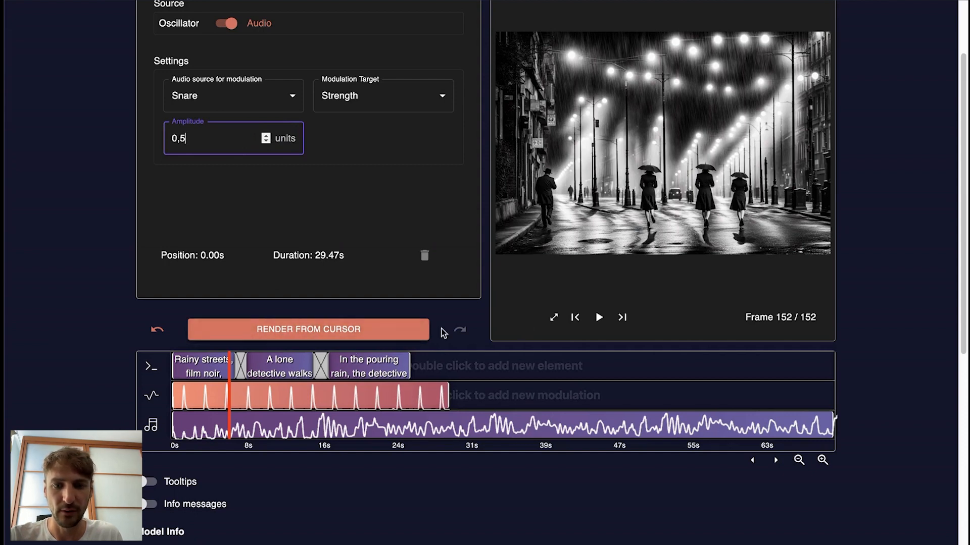
left_click(597, 356)
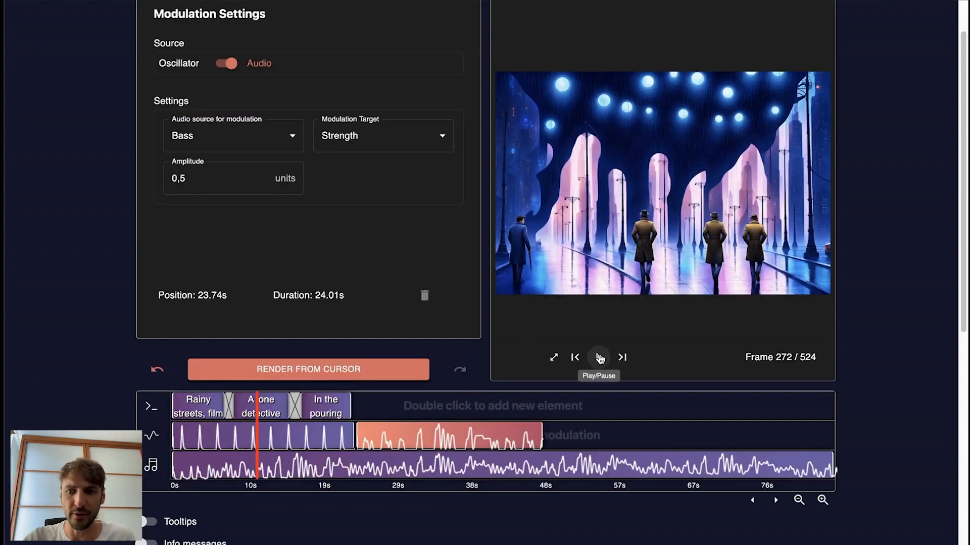
Play the 524-frame render through in the preview and pause at frame 517.
left_click(598, 358)
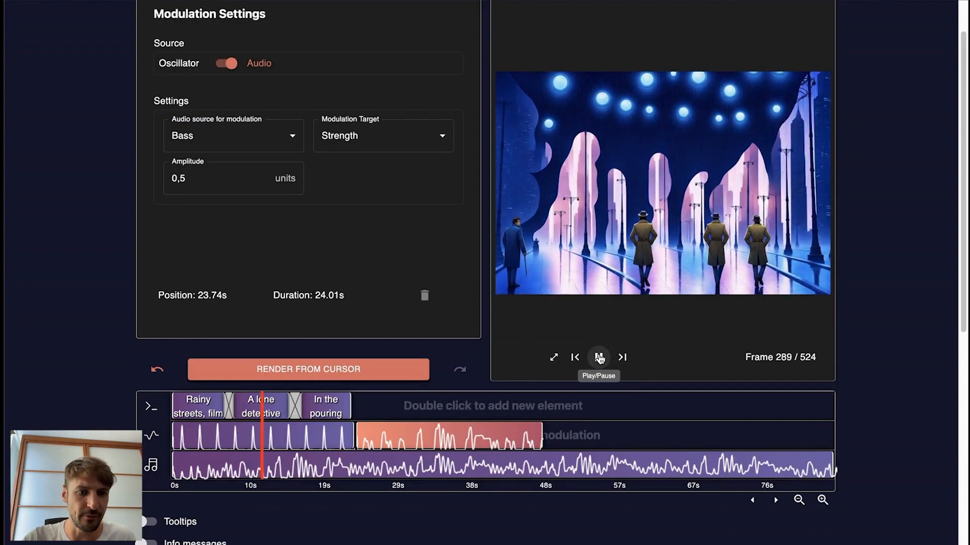
left_click(598, 357)
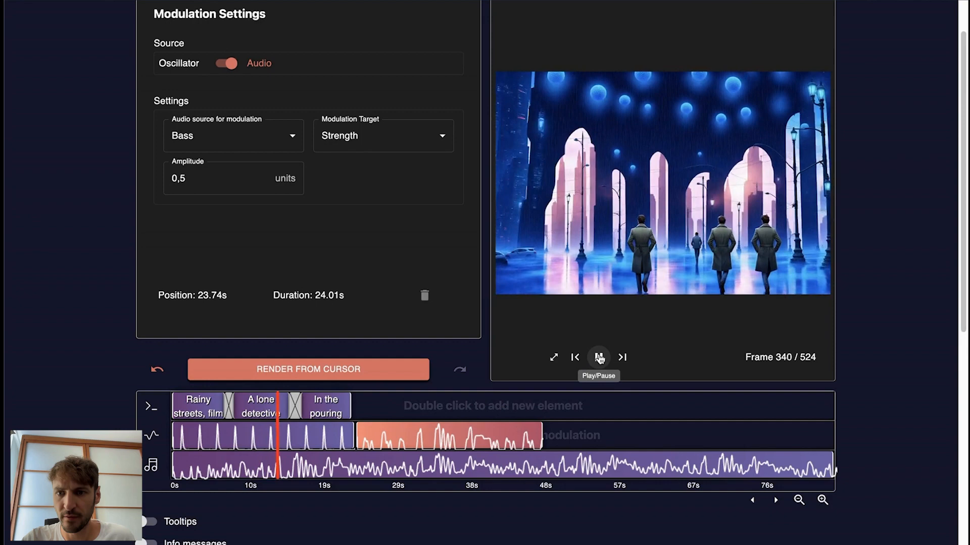
left_click(598, 358)
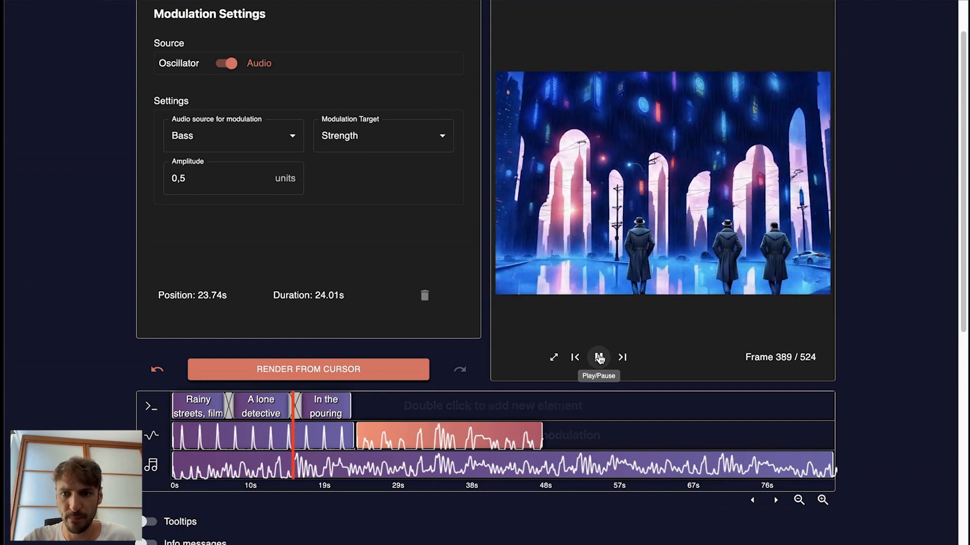
left_click(597, 357)
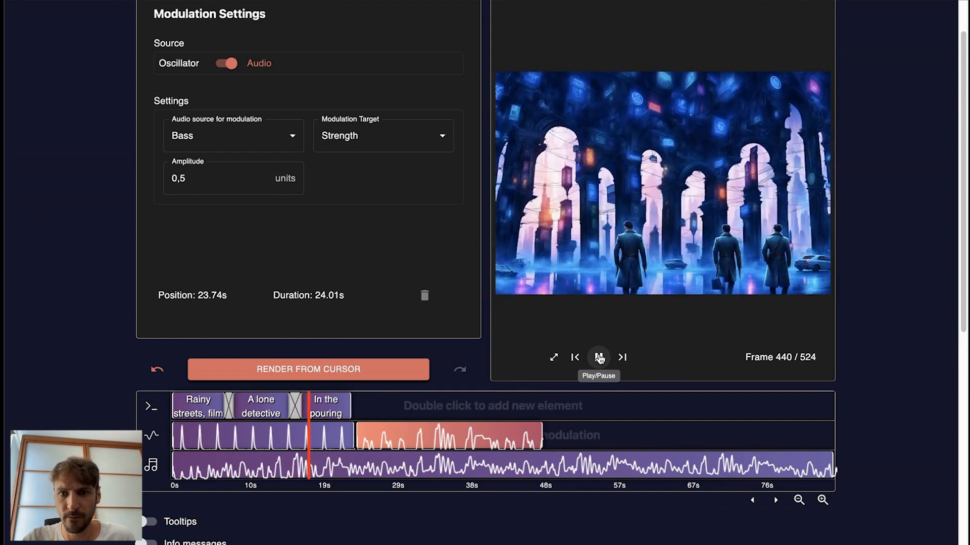
left_click(597, 357)
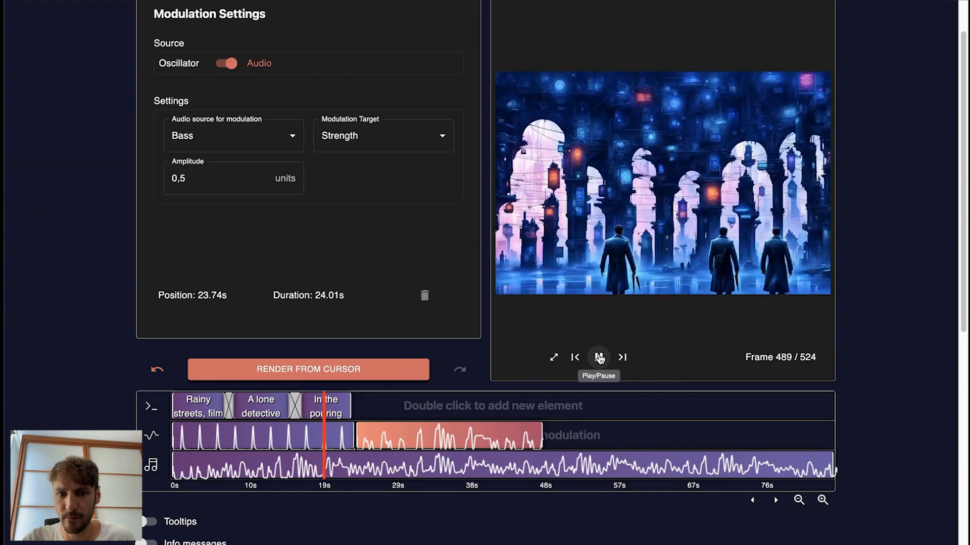
left_click(597, 358)
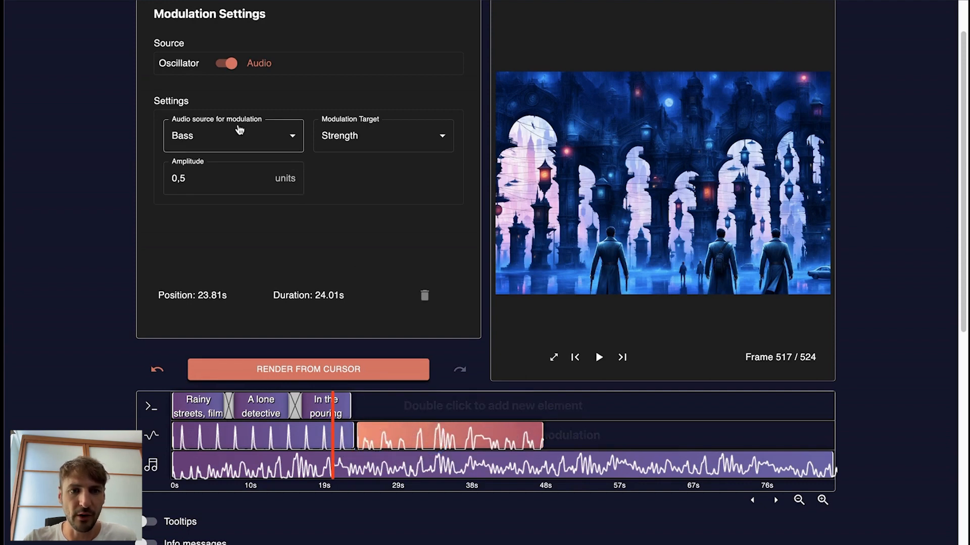
Switch the bass modulation target to Rotation up/down and set its amplitude to 0,6.
left_click(382, 136)
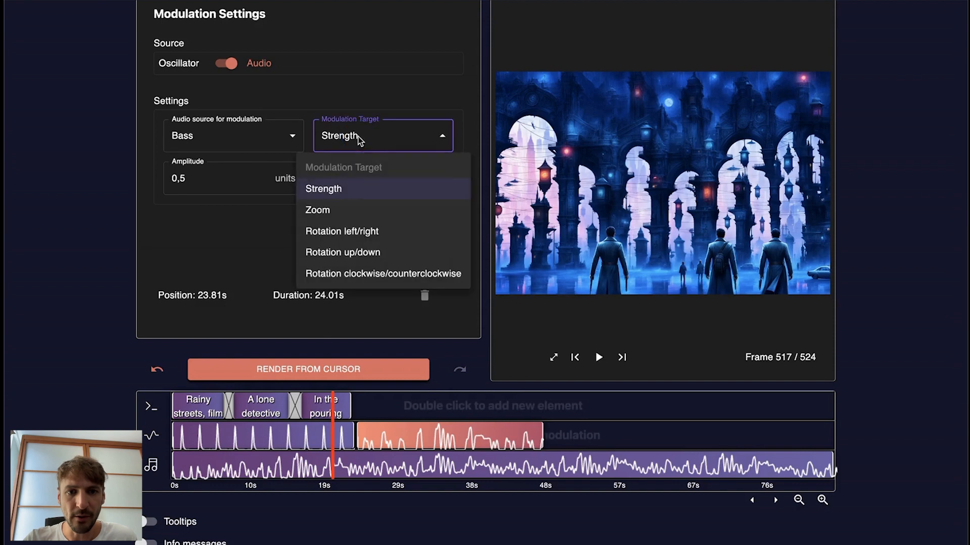
mouse_move(343, 253)
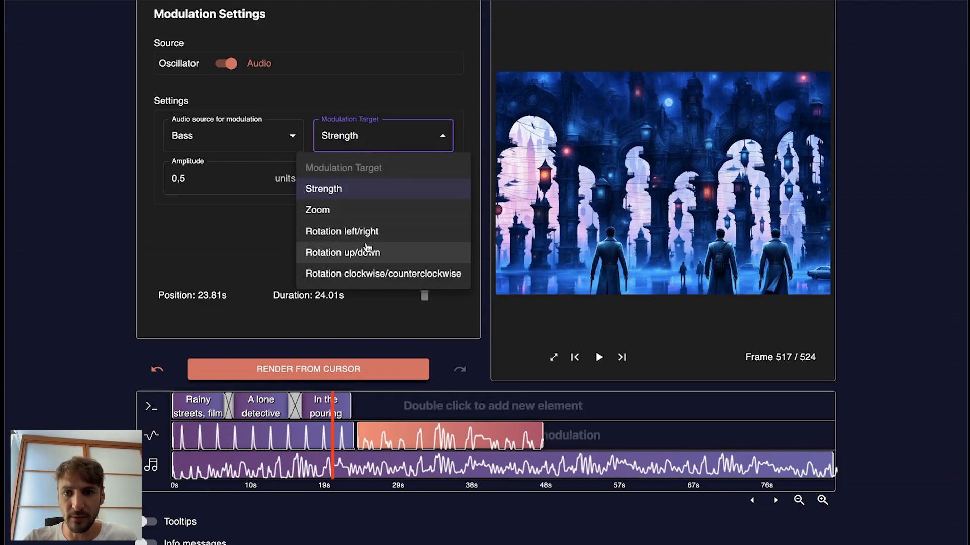
left_click(342, 252)
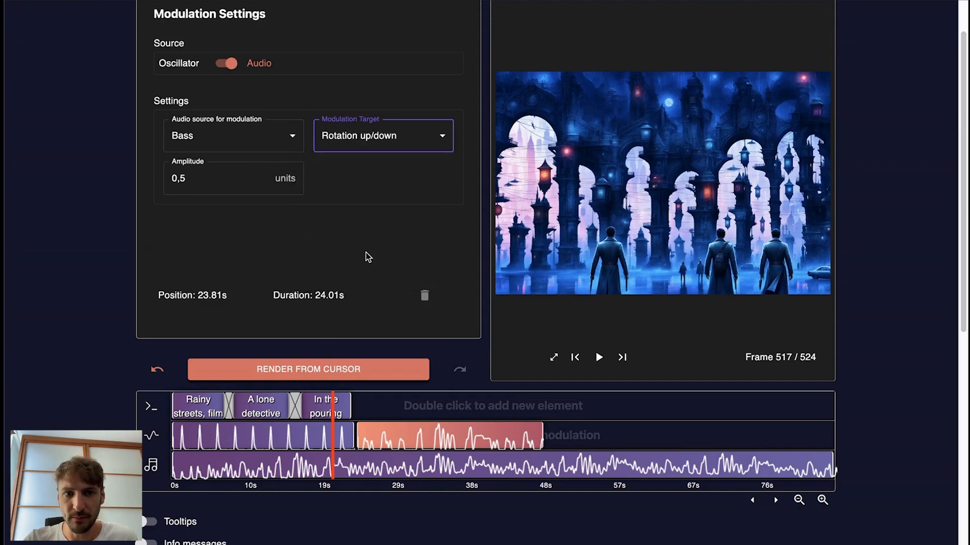
left_click(234, 177)
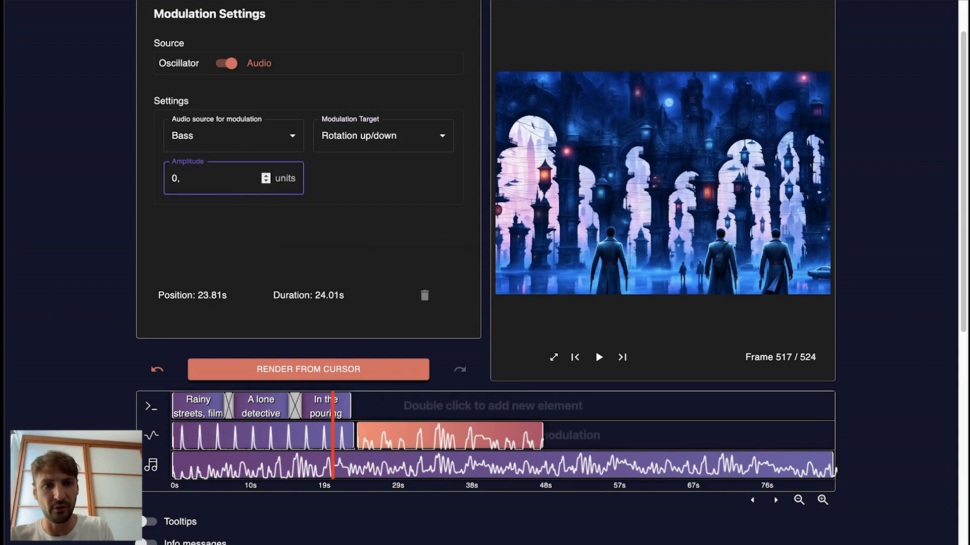
type("4")
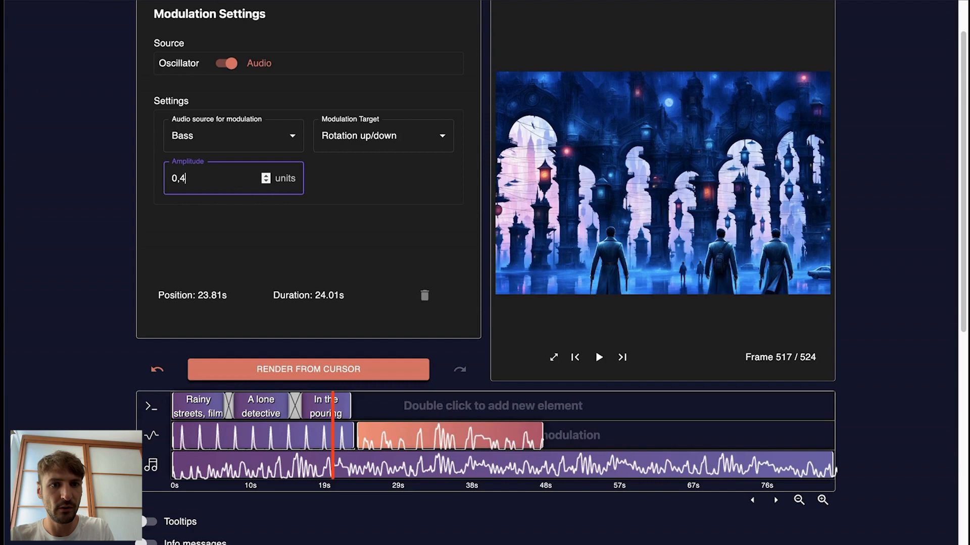
left_click(265, 175)
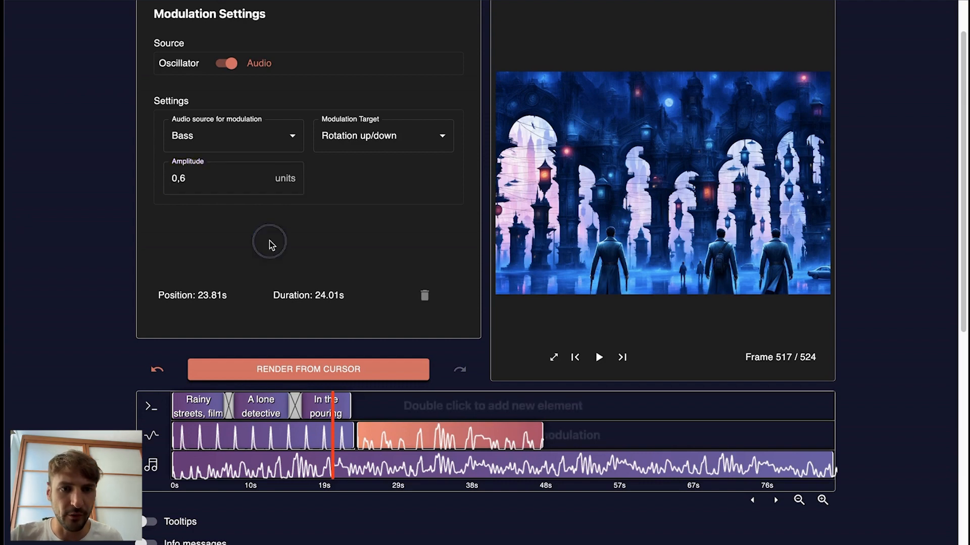
left_click(334, 407)
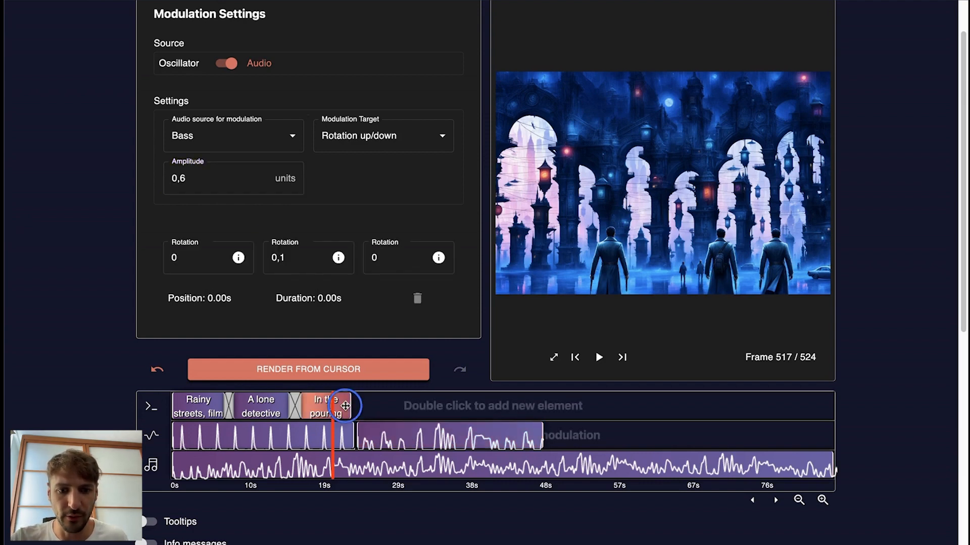
left_click(324, 406)
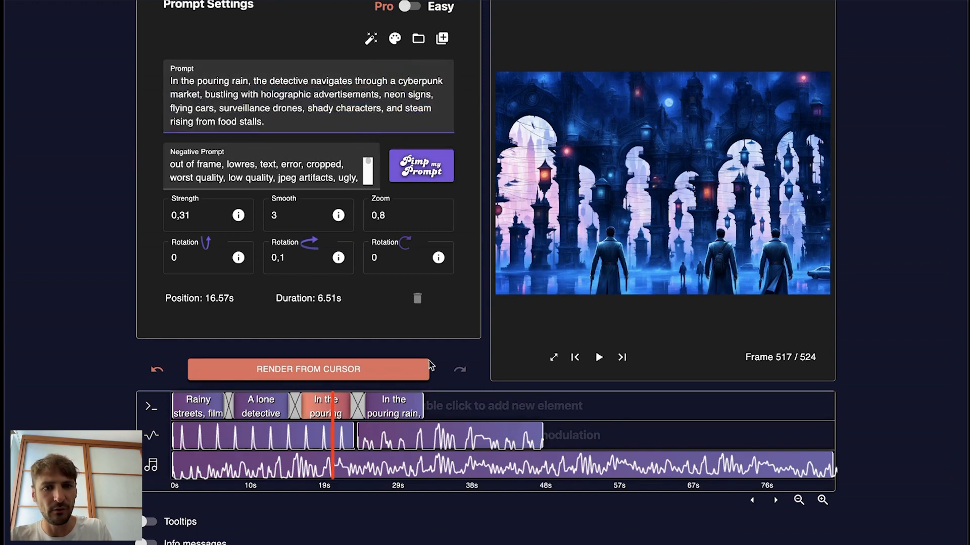
Write a 'surveillance drones' prompt clip with strength 0,41 and zoom 0,6.
left_click(393, 405)
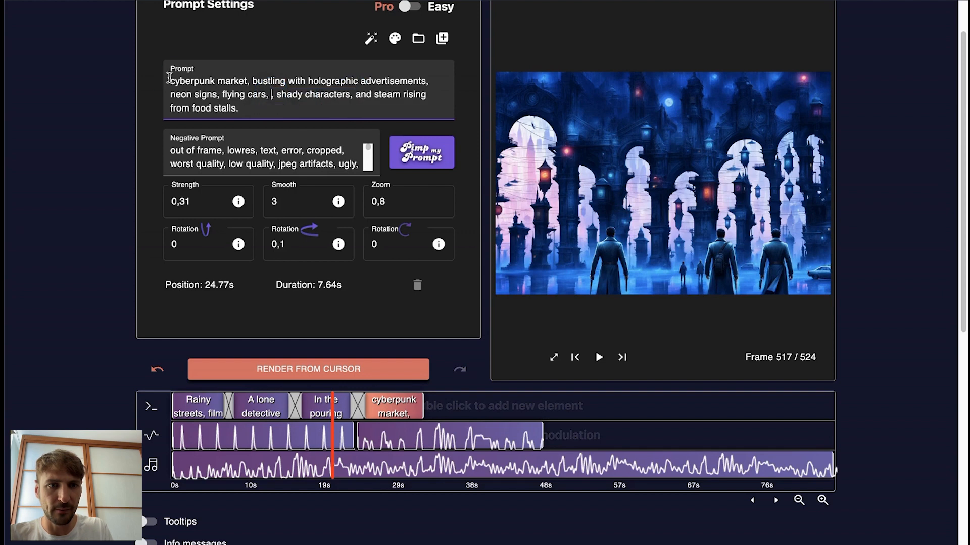
type("surveillance drones, 1984,")
left_click(209, 201)
type("0,4")
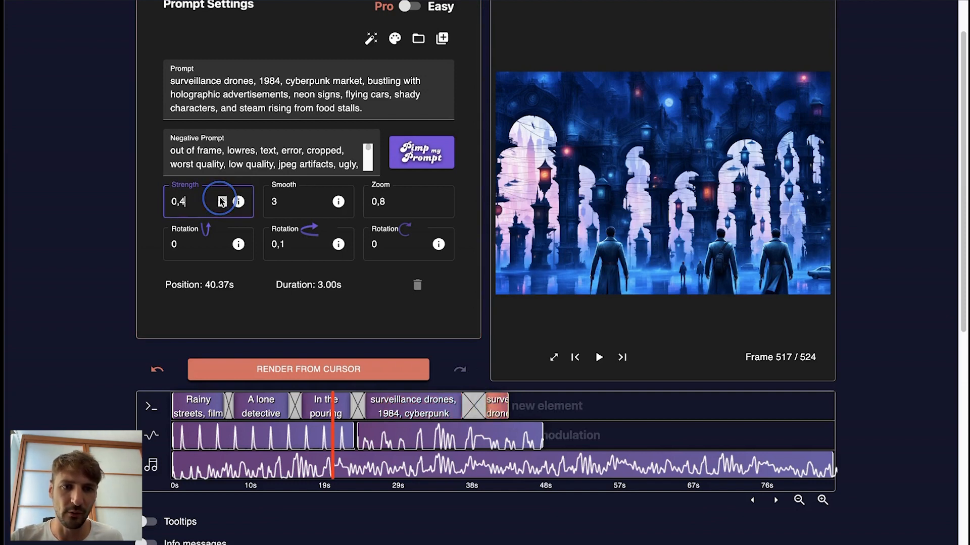
left_click(222, 204)
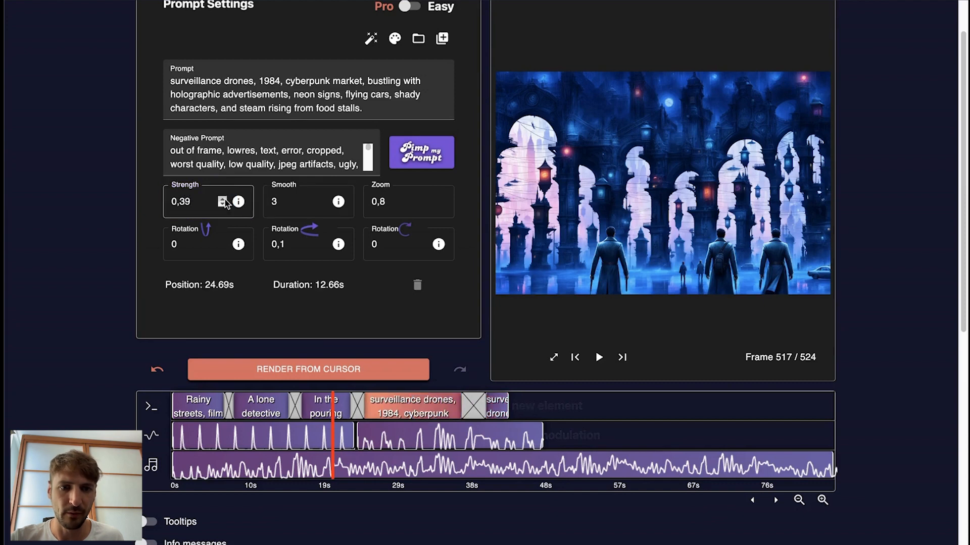
left_click(222, 202)
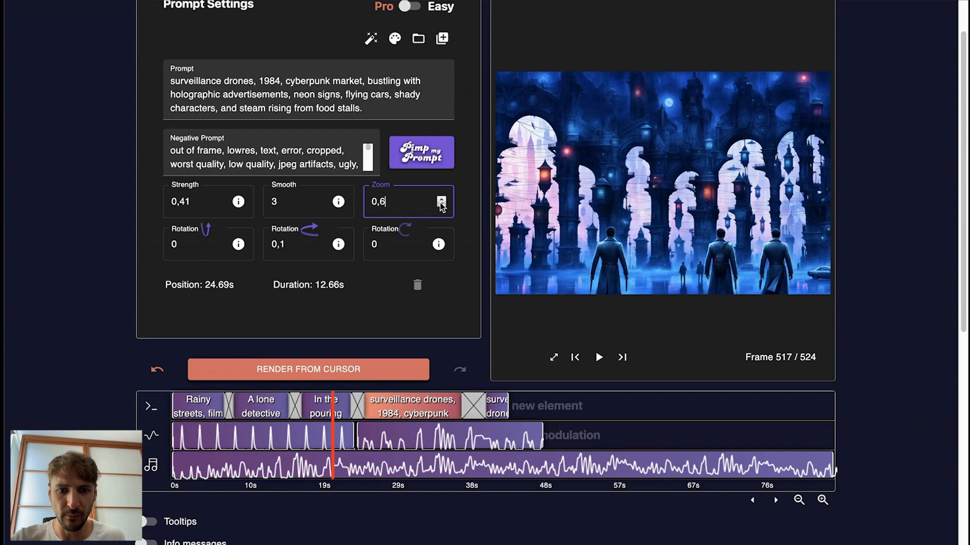
left_click(441, 202)
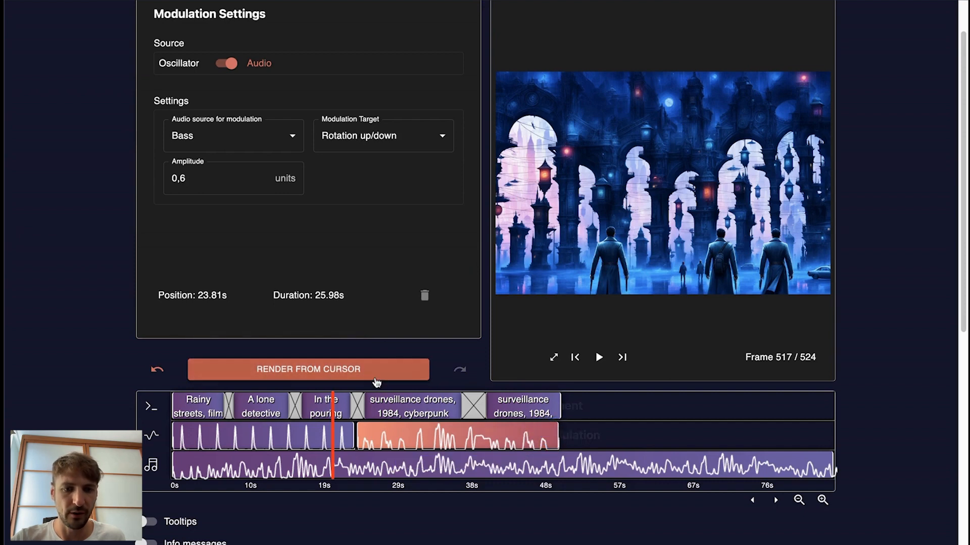
Render from the playhead and review the snare modulation and later prompt clips meanwhile.
left_click(307, 369)
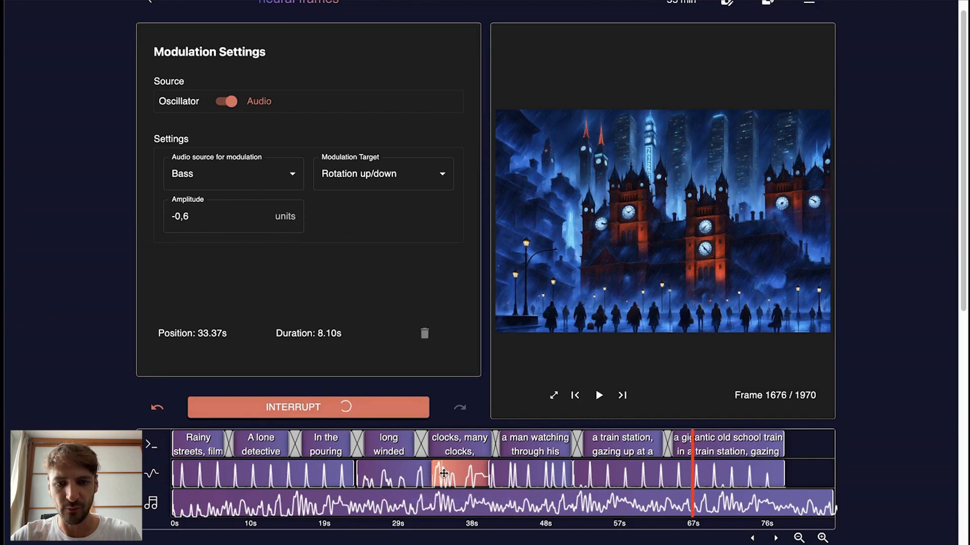
left_click(234, 216)
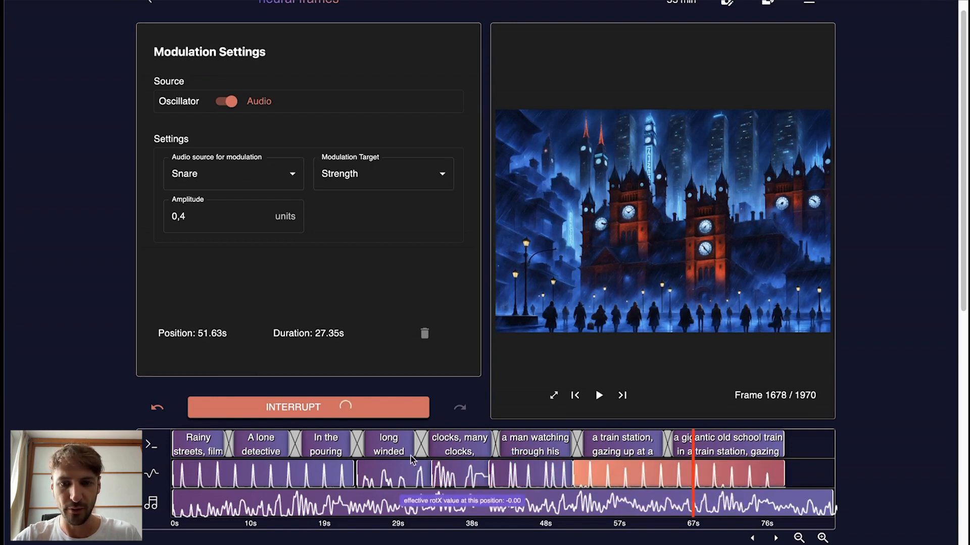
left_click(388, 445)
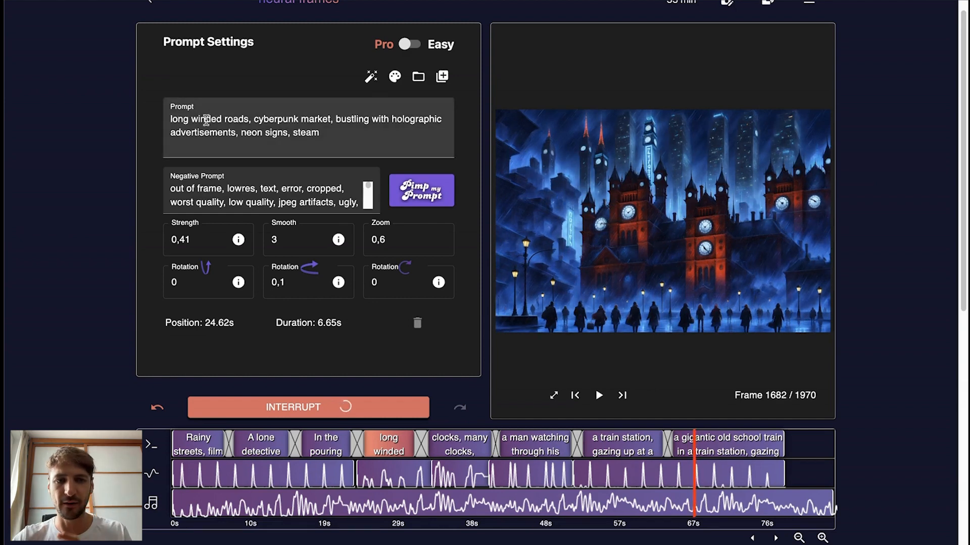
left_click(460, 443)
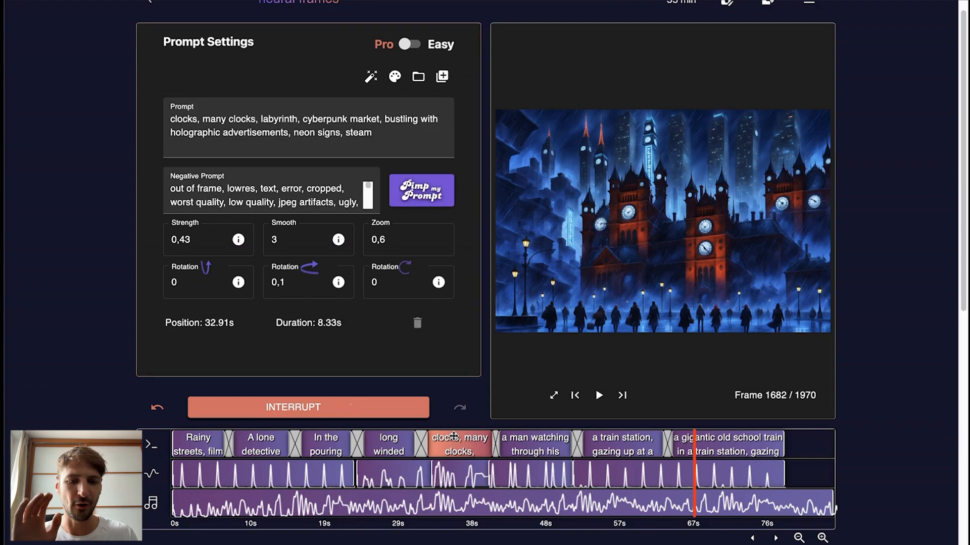
left_click(535, 444)
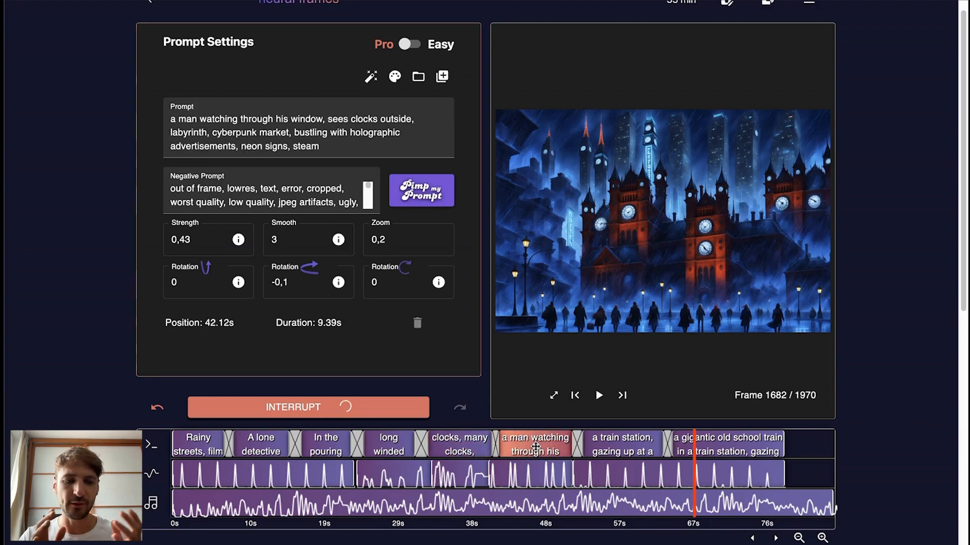